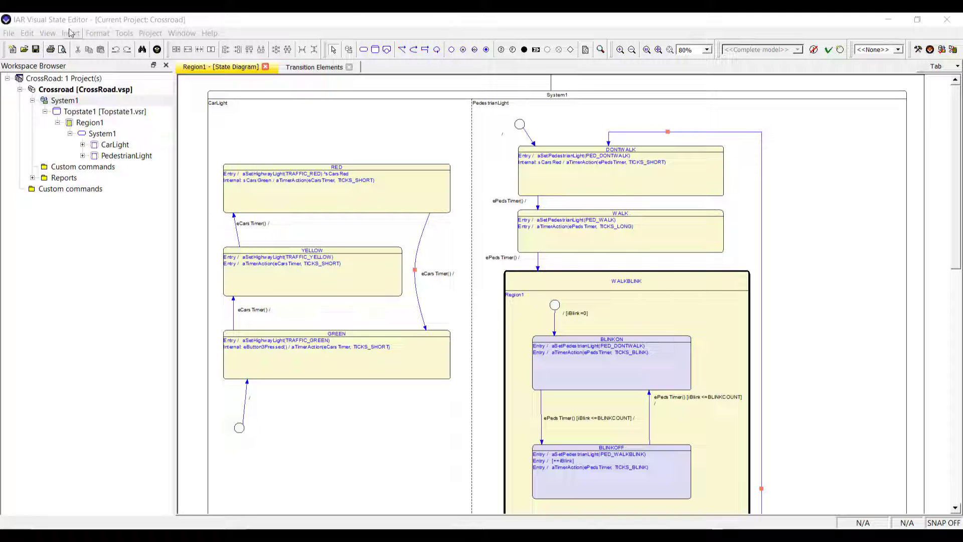
Browse the Insert and Project menus and list the eButton3Pressed, eCarsTimer and ePedsTimer events.
{"action": "left_click", "coordinate": [70, 33]}
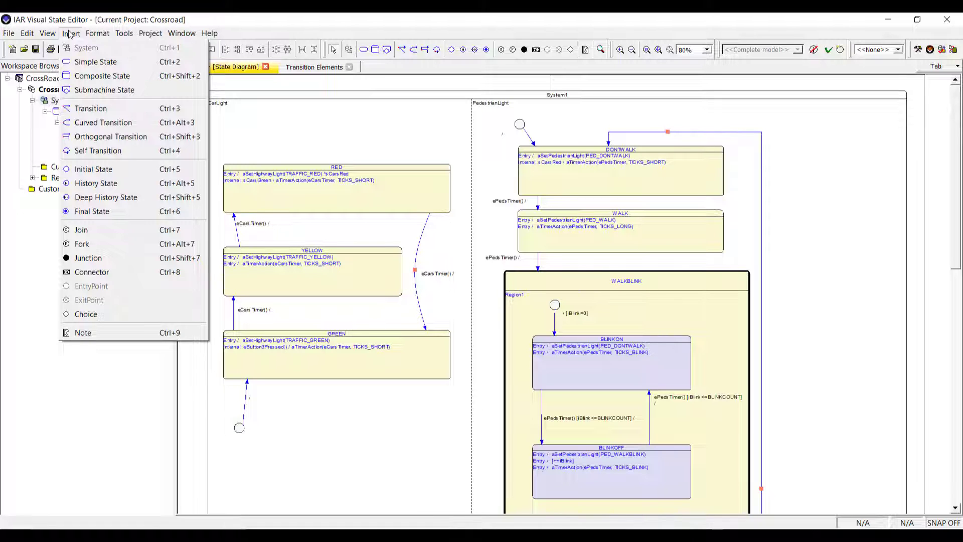
{"action": "left_click", "coordinate": [150, 33]}
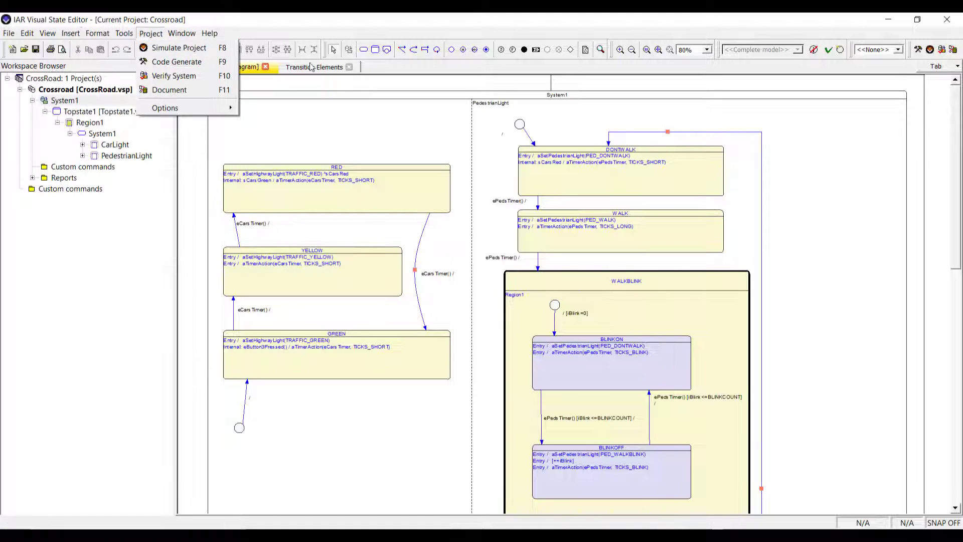
{"action": "left_click", "coordinate": [314, 66]}
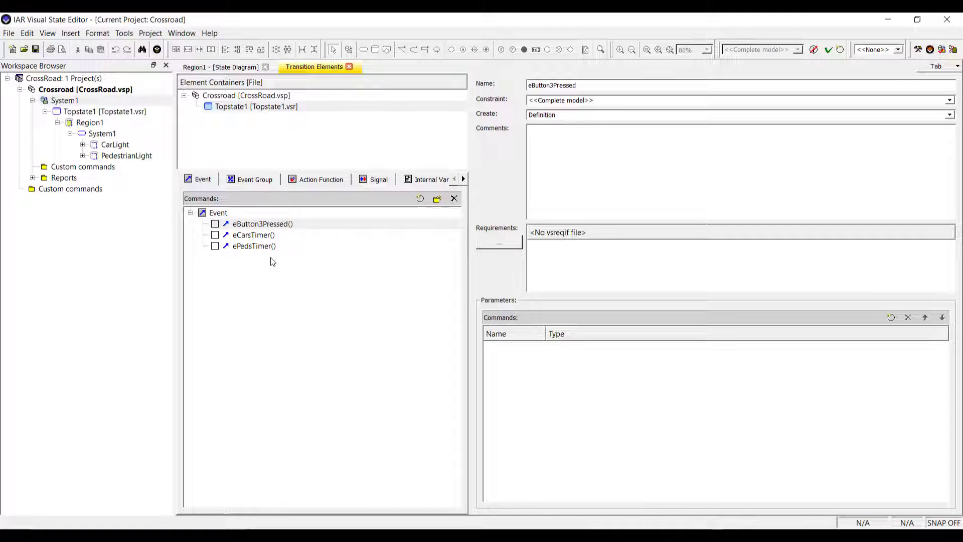
{"action": "left_click", "coordinate": [221, 67]}
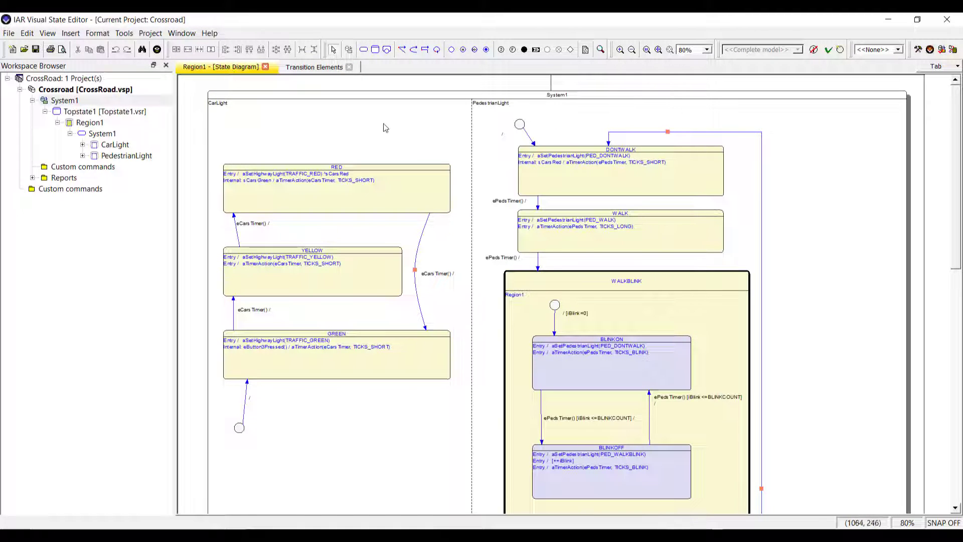
{"action": "mouse_move", "coordinate": [385, 127]}
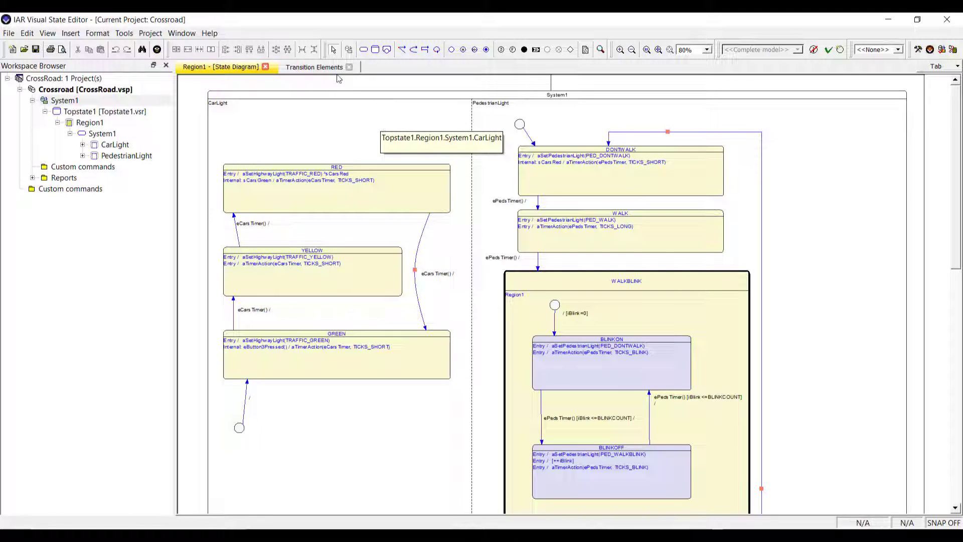
{"action": "left_click", "coordinate": [314, 66]}
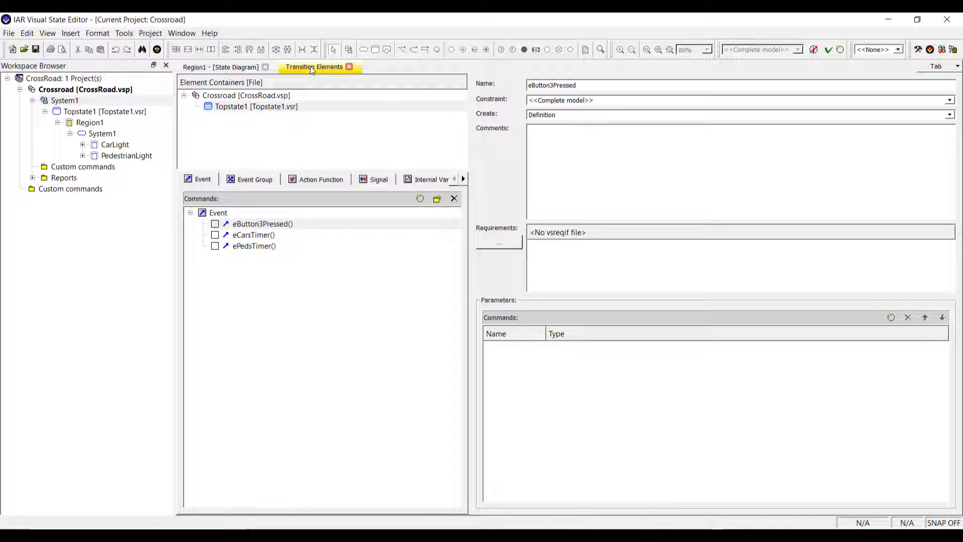
{"action": "mouse_move", "coordinate": [329, 183]}
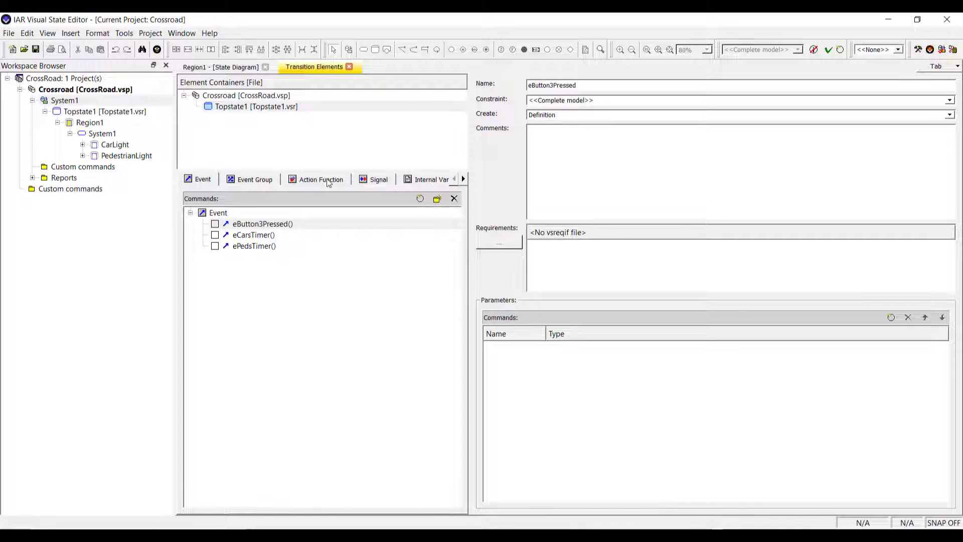
Review the three action functions and the iBlink variable, then return to the Region1 diagram.
{"action": "left_click", "coordinate": [320, 179]}
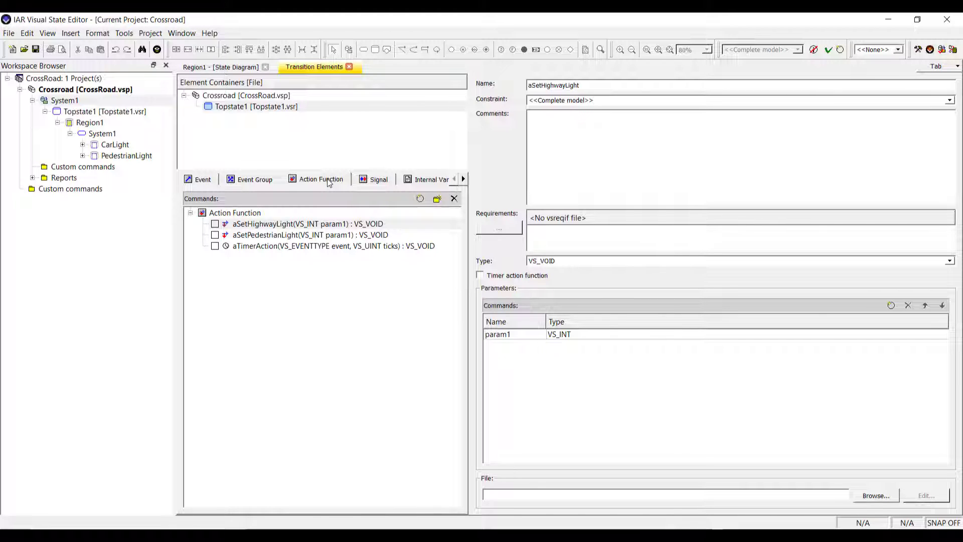
{"action": "left_click", "coordinate": [580, 85]}
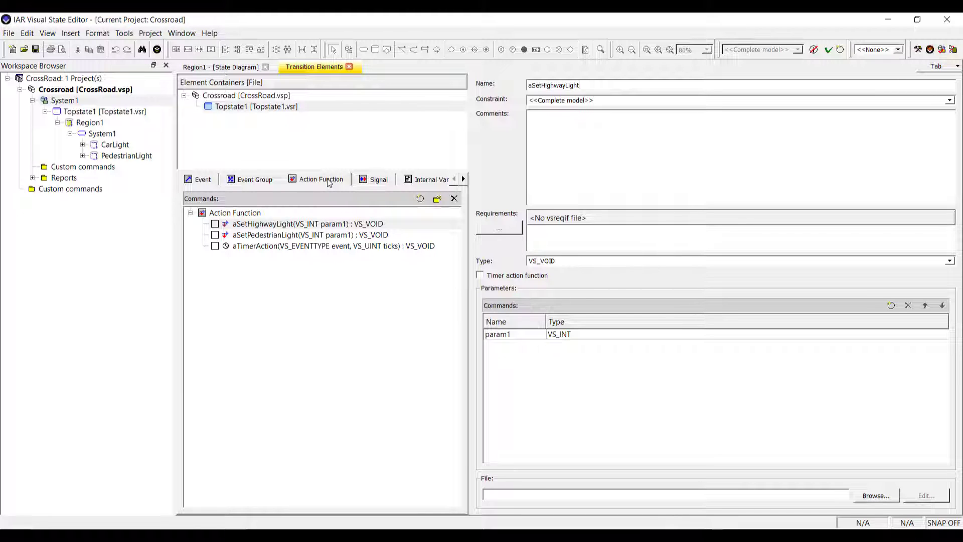
{"action": "left_click", "coordinate": [415, 179]}
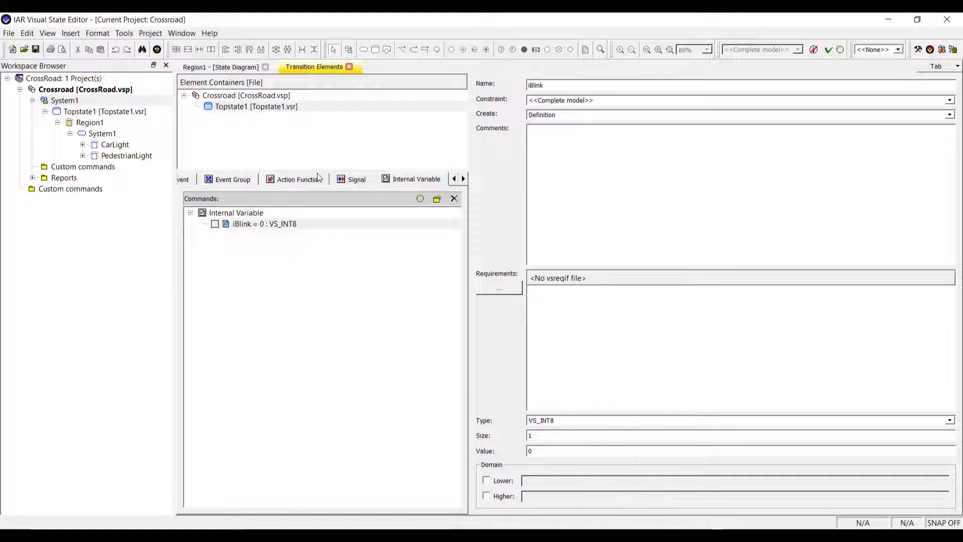
{"action": "left_click", "coordinate": [219, 66]}
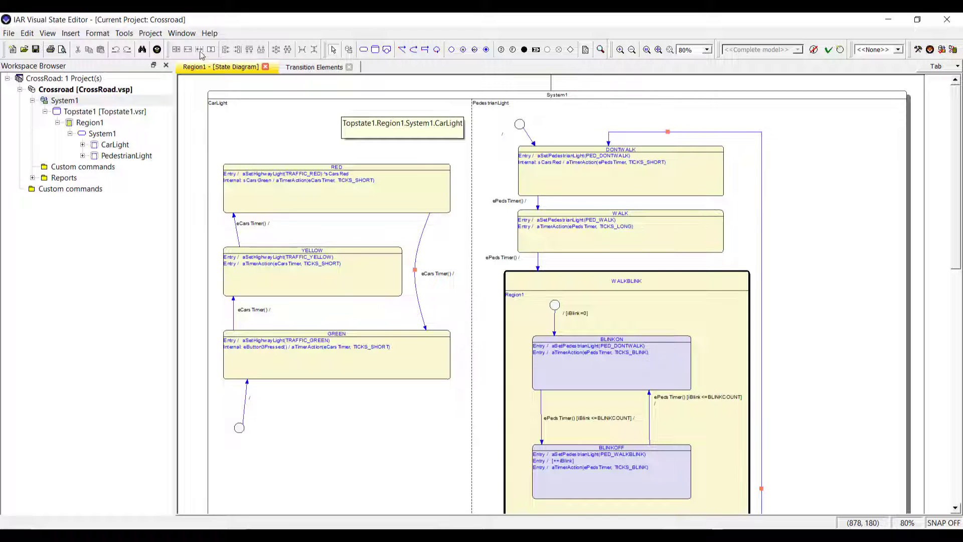
Simulate the Crossroad project and connect graphical animation, showing CarLight GREEN and PedestrianLight DONTWALK.
{"action": "left_click", "coordinate": [151, 33]}
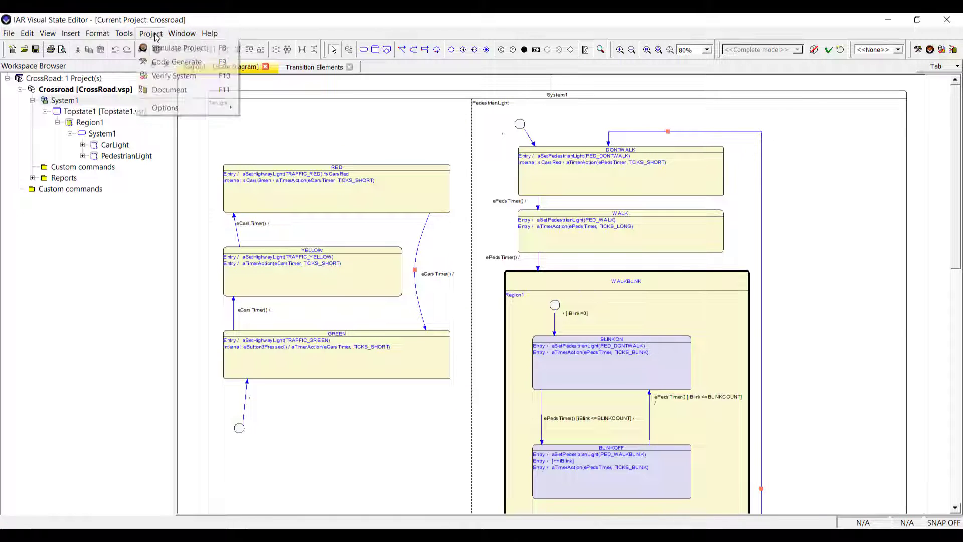
{"action": "mouse_move", "coordinate": [179, 47]}
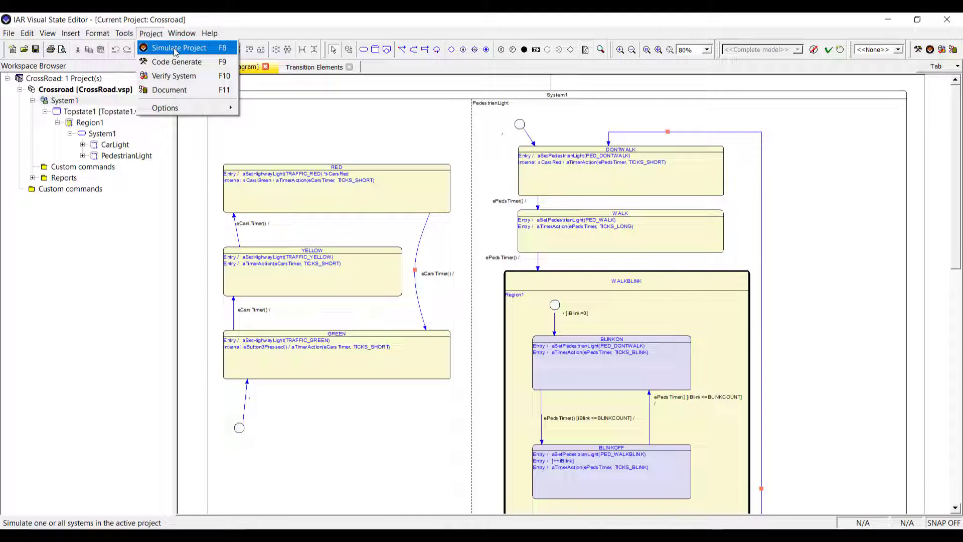
{"action": "left_click", "coordinate": [179, 48]}
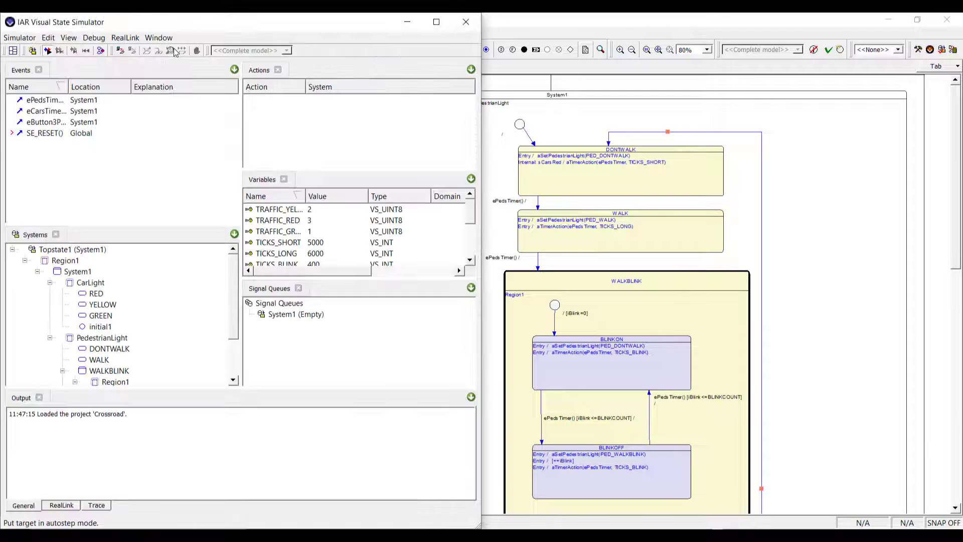
{"action": "mouse_move", "coordinate": [99, 50]}
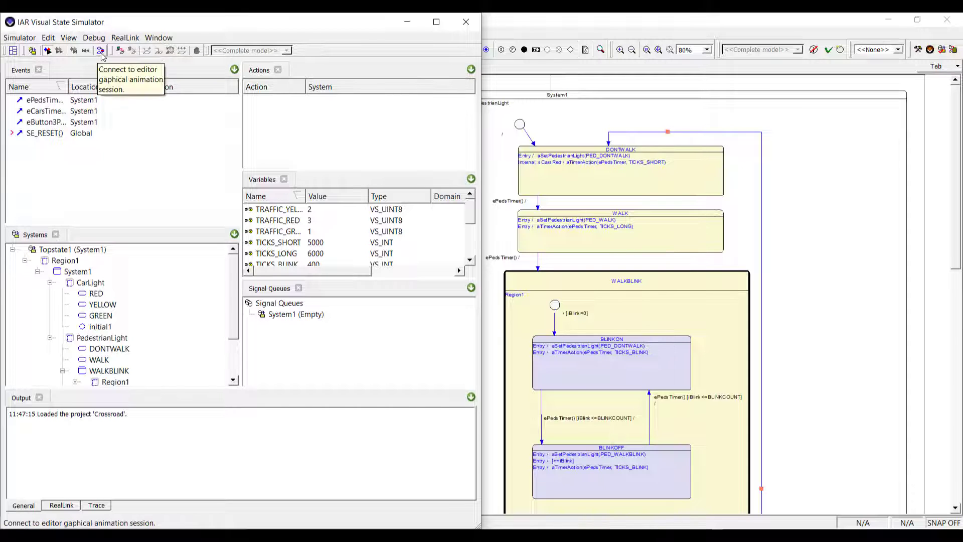
{"action": "left_click", "coordinate": [100, 50]}
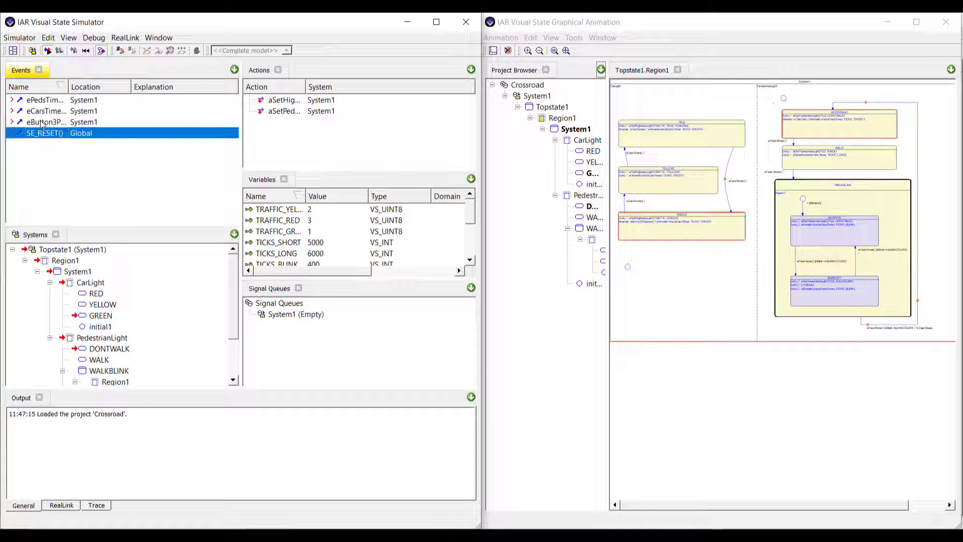
Fire eButton3Pressed and eCarsTimer to turn CarLight YELLOW, then close the simulator.
{"action": "left_click", "coordinate": [46, 122]}
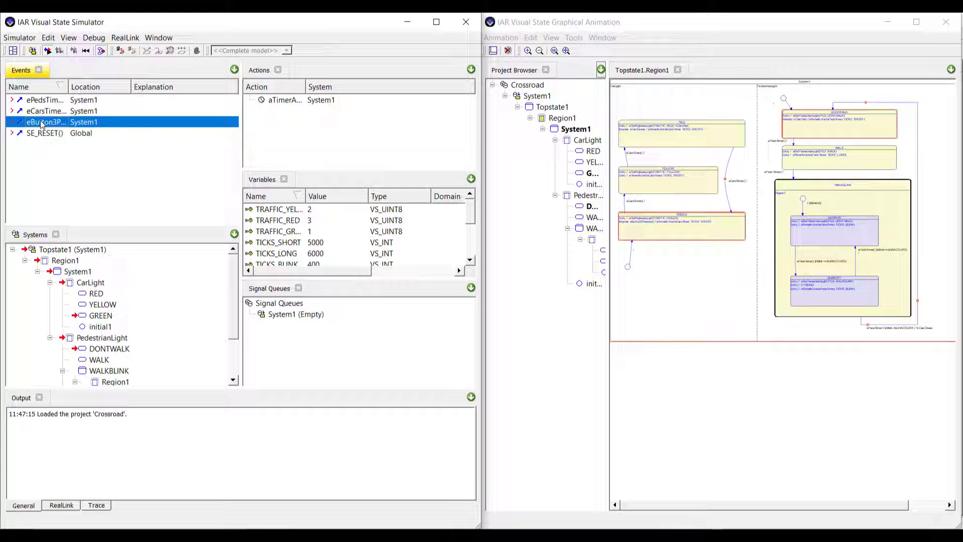
{"action": "left_click", "coordinate": [46, 111]}
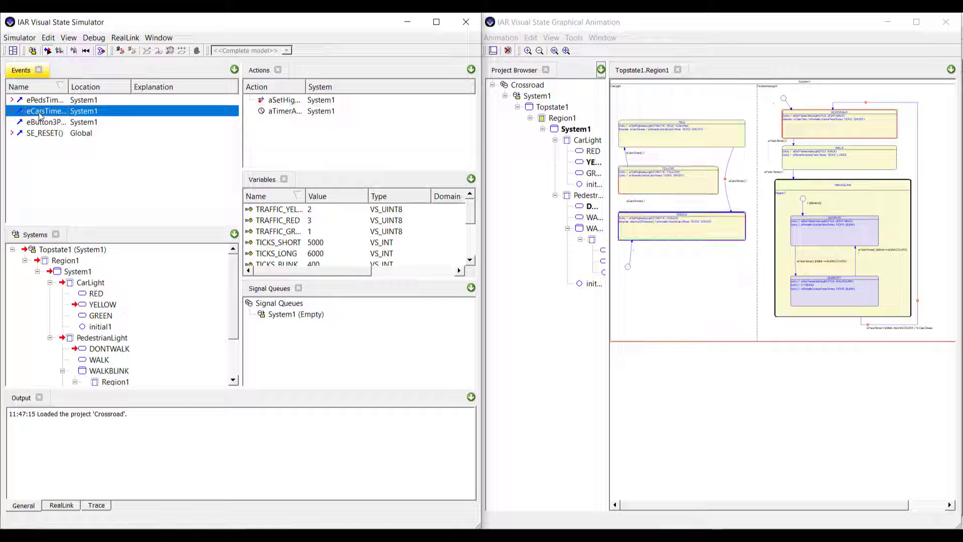
{"action": "left_click", "coordinate": [44, 99]}
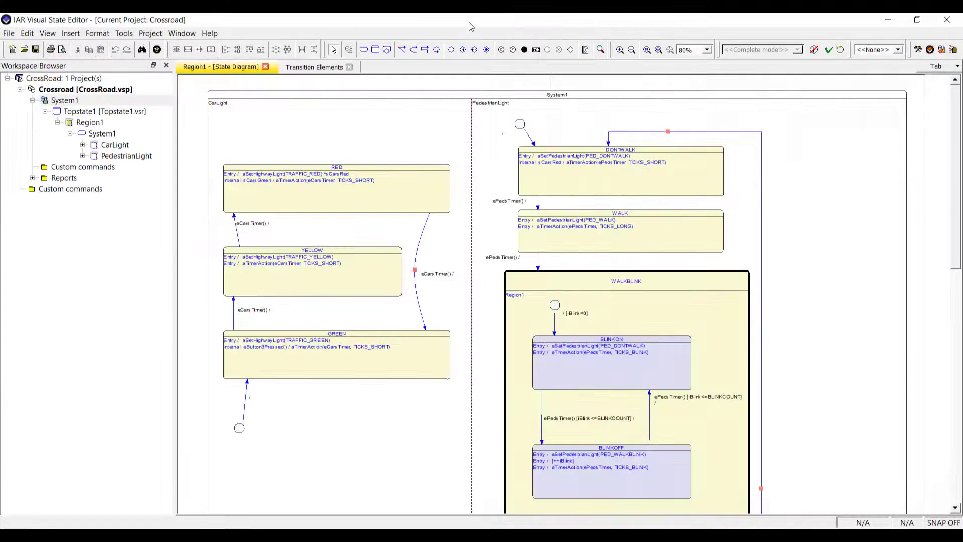
Run Verify System on System1 and confirm all seven compositional checks pass.
{"action": "left_click", "coordinate": [150, 33]}
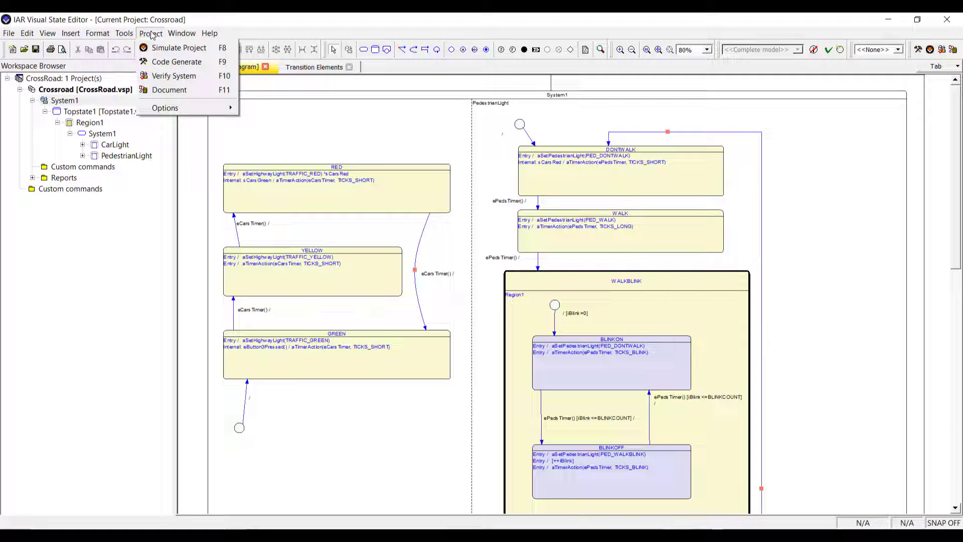
{"action": "mouse_move", "coordinate": [169, 90]}
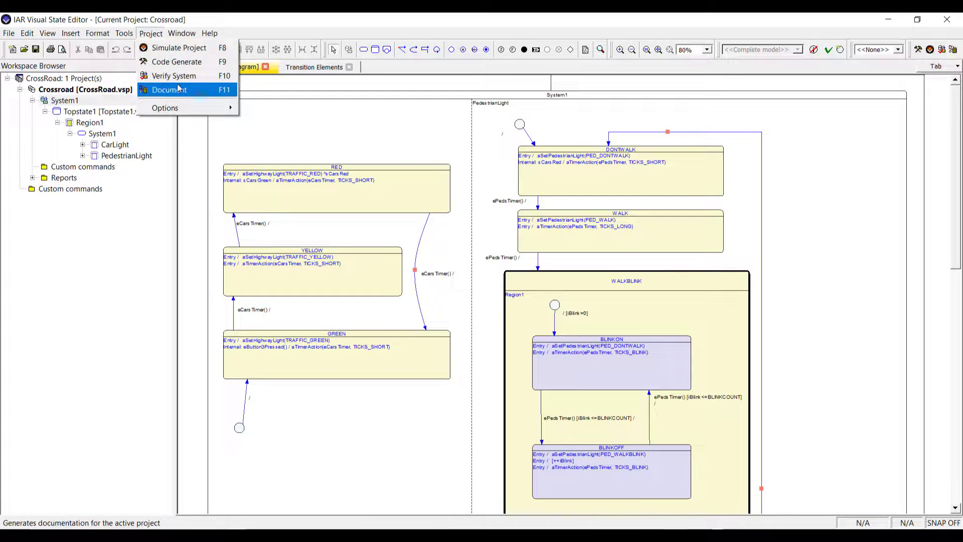
{"action": "left_click", "coordinate": [174, 75]}
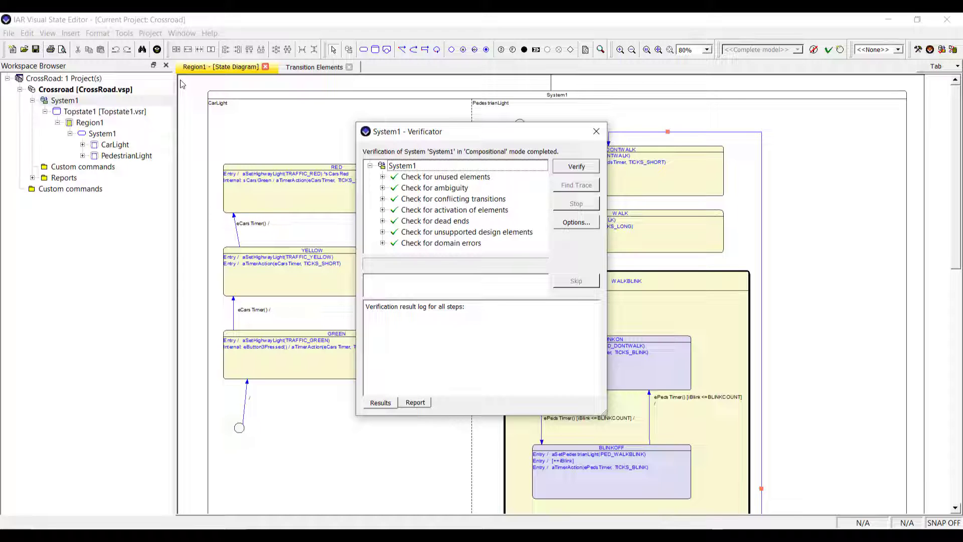
{"action": "mouse_move", "coordinate": [510, 216]}
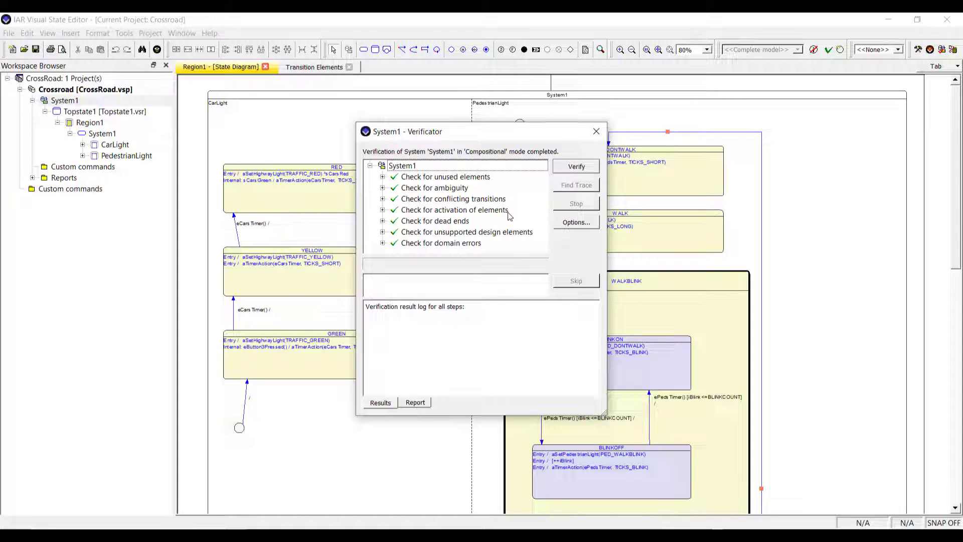
{"action": "mouse_move", "coordinate": [596, 132]}
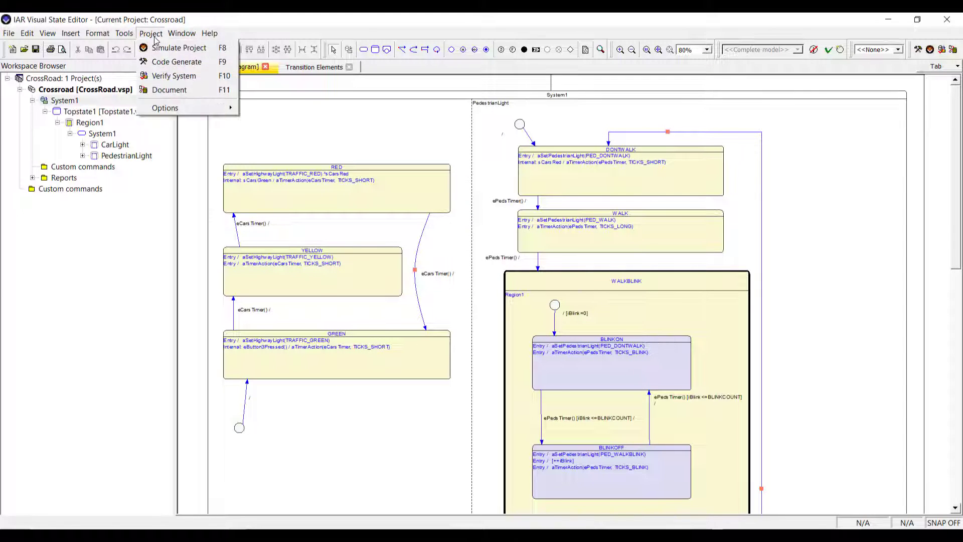
{"action": "mouse_move", "coordinate": [169, 90]}
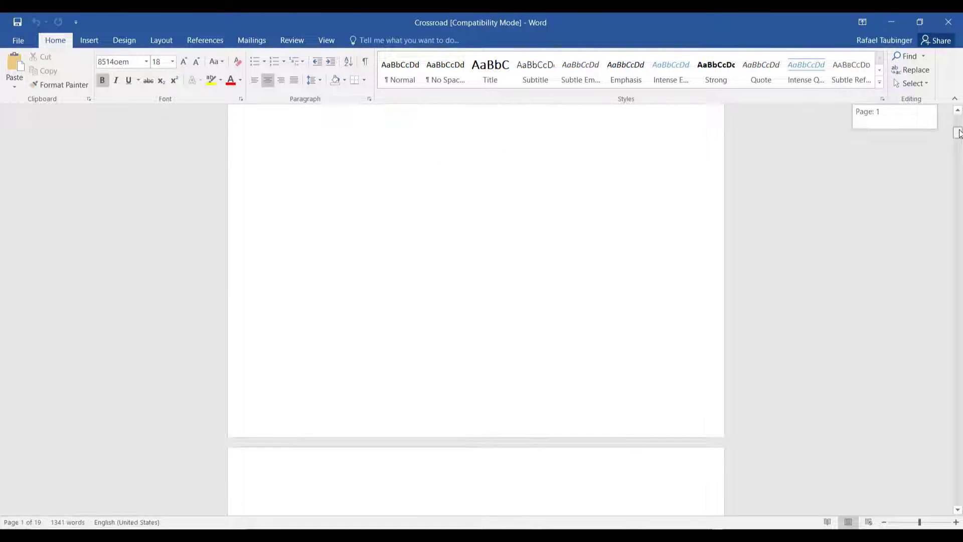
{"action": "scroll", "scroll_direction": "down", "scroll_amount": 3}
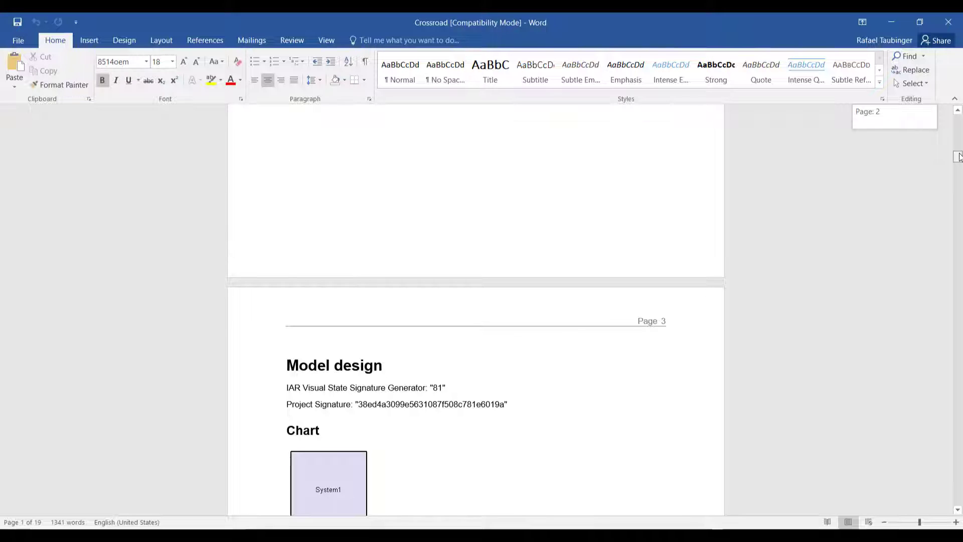
{"action": "scroll", "scroll_direction": "down", "scroll_amount": 3}
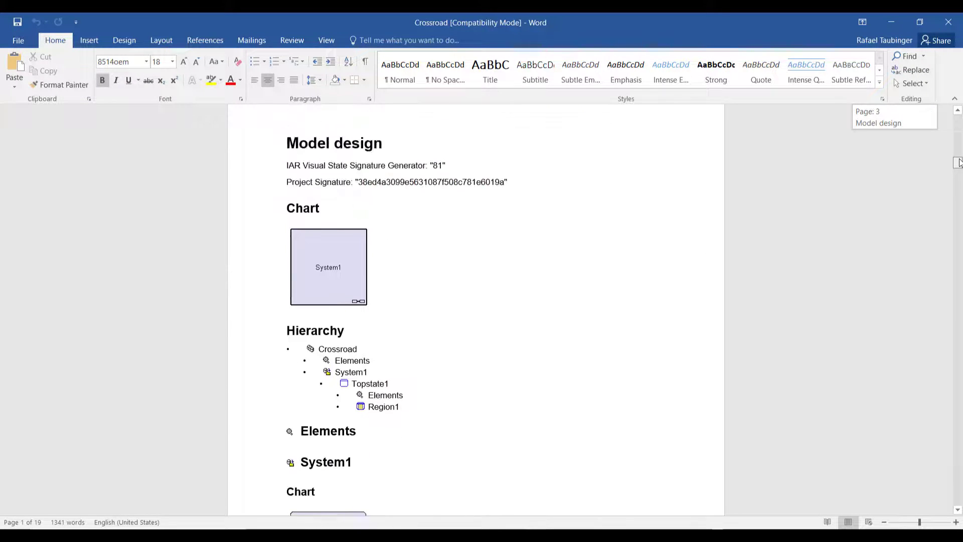
{"action": "scroll", "scroll_direction": "down", "scroll_amount": 3}
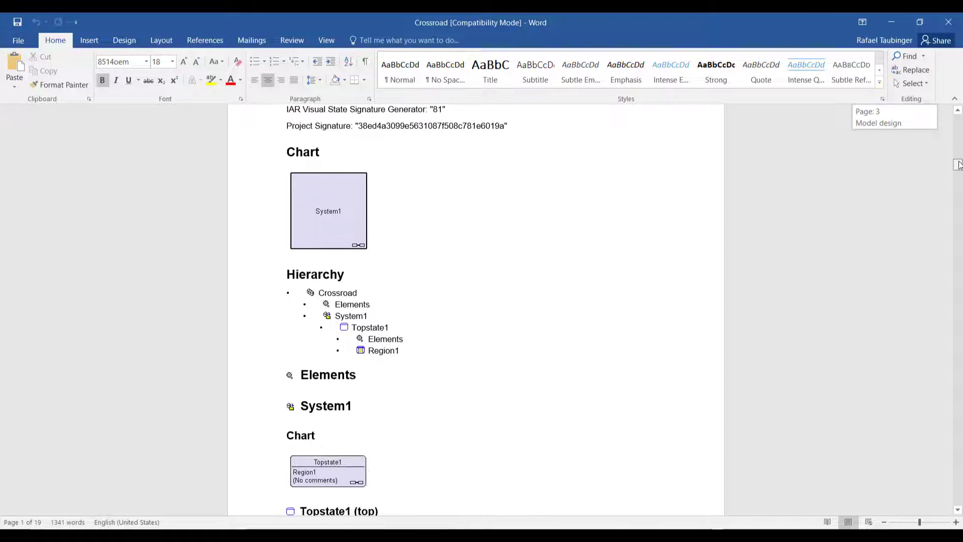
{"action": "scroll", "scroll_direction": "down", "scroll_amount": 3}
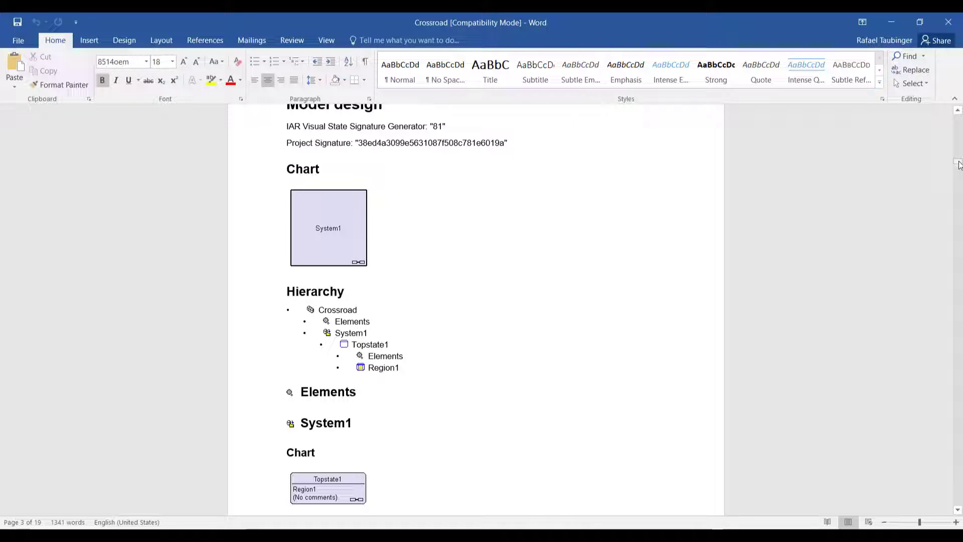
{"action": "scroll", "scroll_direction": "down", "scroll_amount": 3}
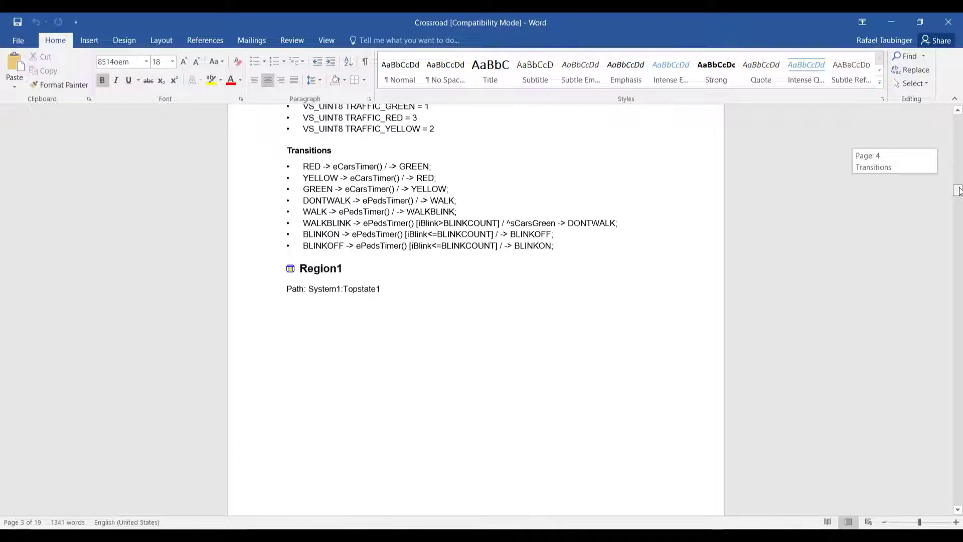
{"action": "scroll", "scroll_direction": "down", "scroll_amount": 3}
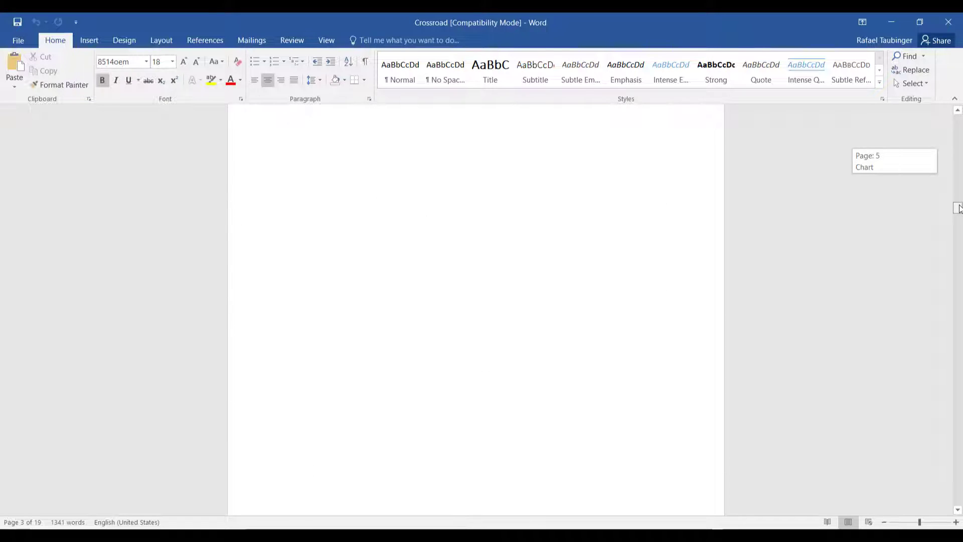
{"action": "scroll", "scroll_direction": "down", "scroll_amount": 3}
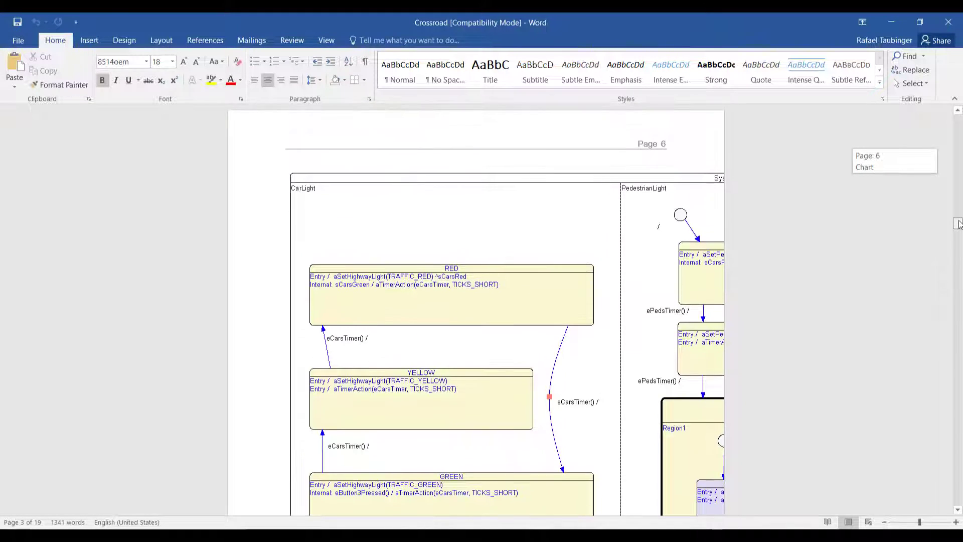
{"action": "scroll", "scroll_direction": "down", "scroll_amount": 3}
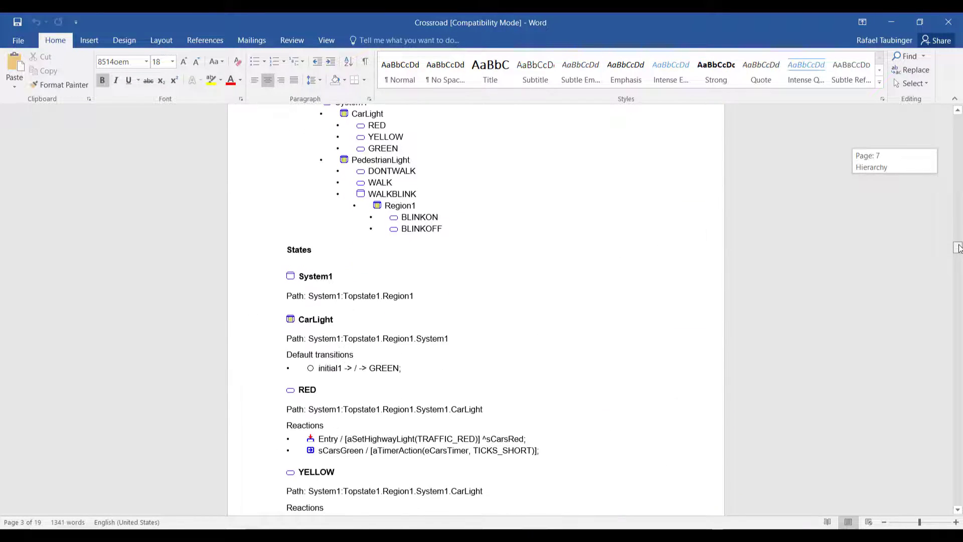
{"action": "scroll", "scroll_direction": "down", "scroll_amount": 3}
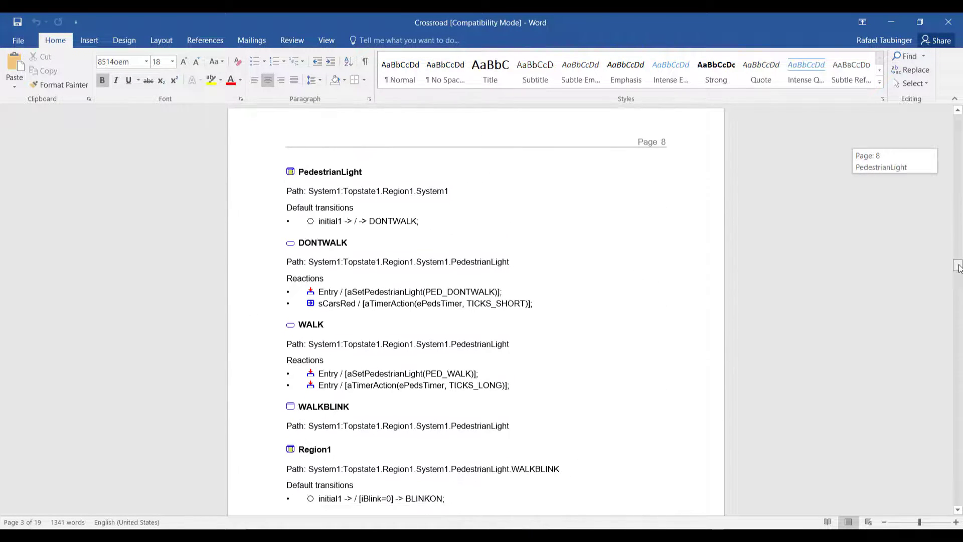
{"action": "scroll", "scroll_direction": "down", "scroll_amount": 3}
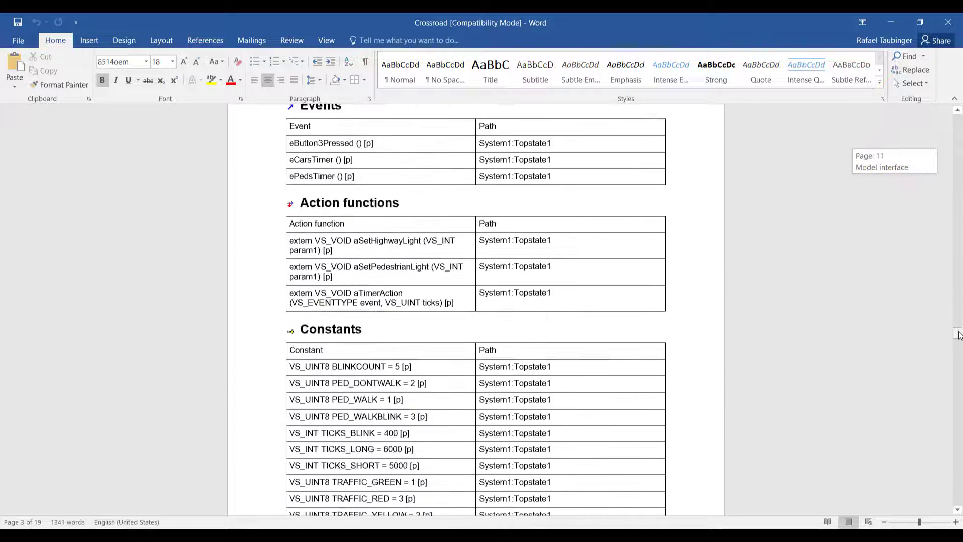
{"action": "scroll", "scroll_direction": "down", "scroll_amount": 3}
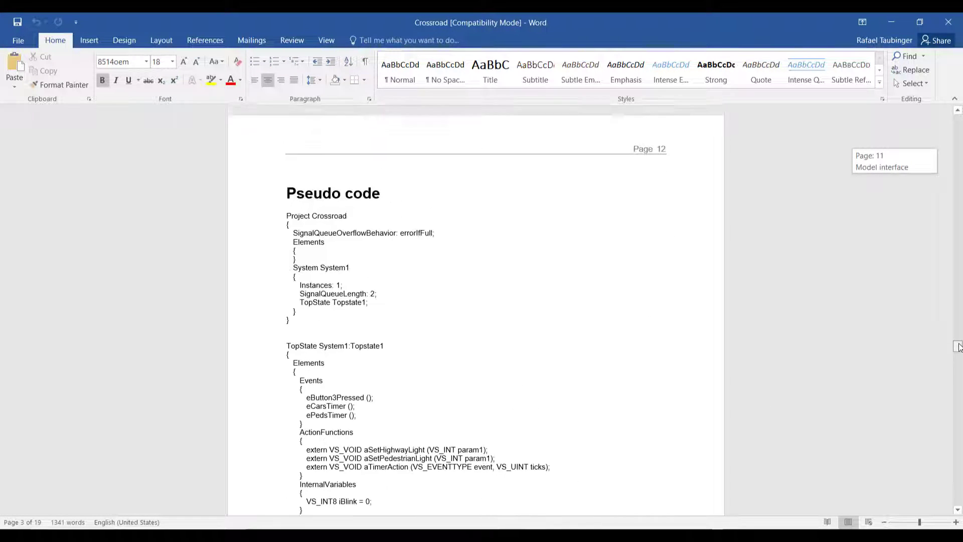
{"action": "scroll", "scroll_direction": "down", "scroll_amount": 3}
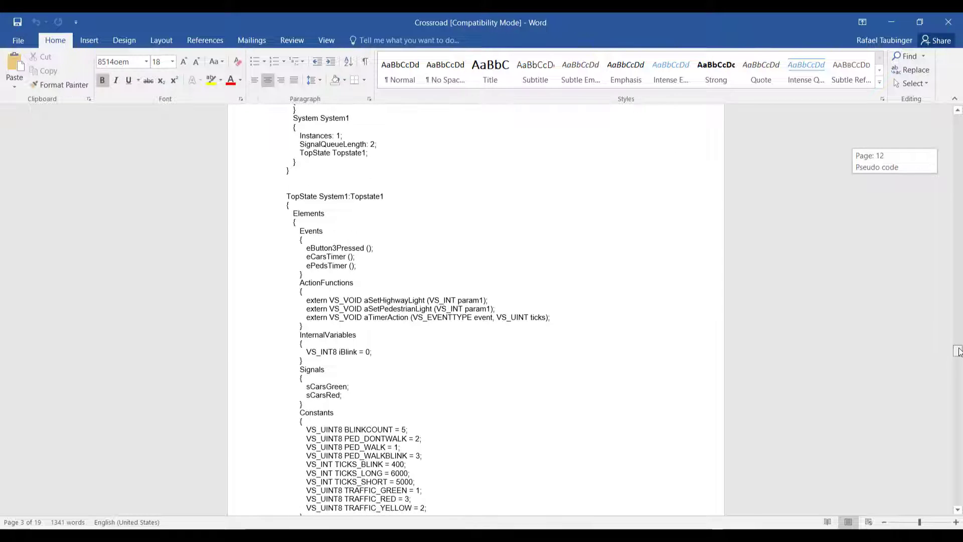
{"action": "scroll", "scroll_direction": "down", "scroll_amount": 3}
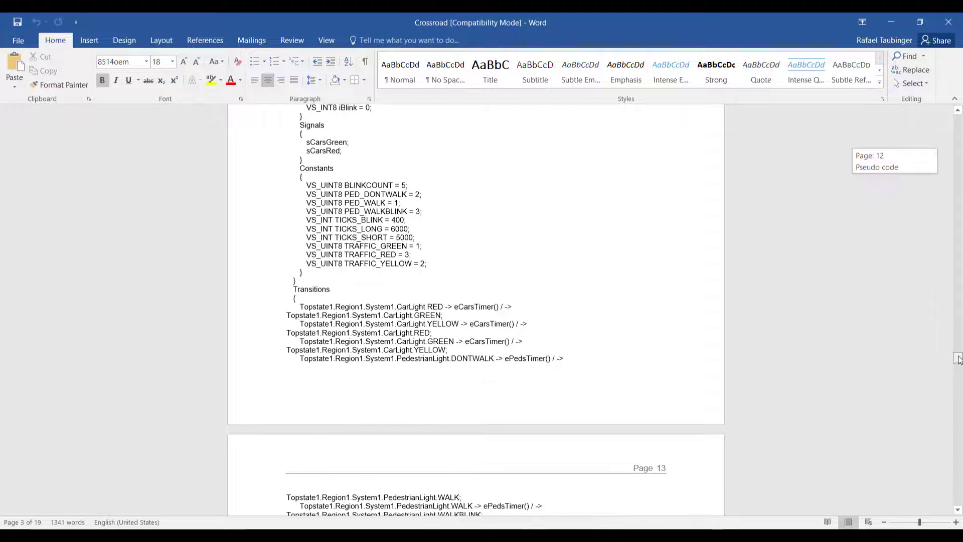
{"action": "scroll", "scroll_direction": "down", "scroll_amount": 3}
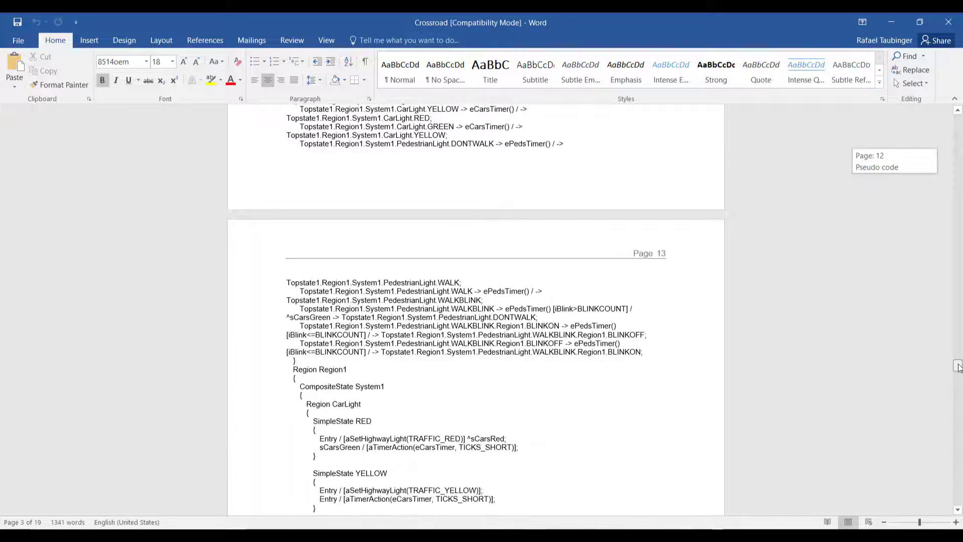
{"action": "scroll", "scroll_direction": "down", "scroll_amount": 3}
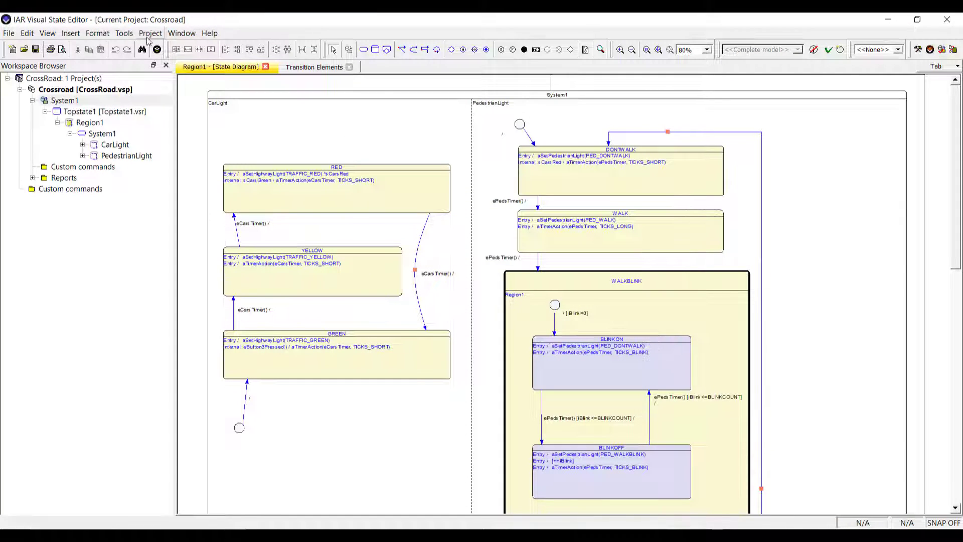
{"action": "left_click", "coordinate": [150, 33]}
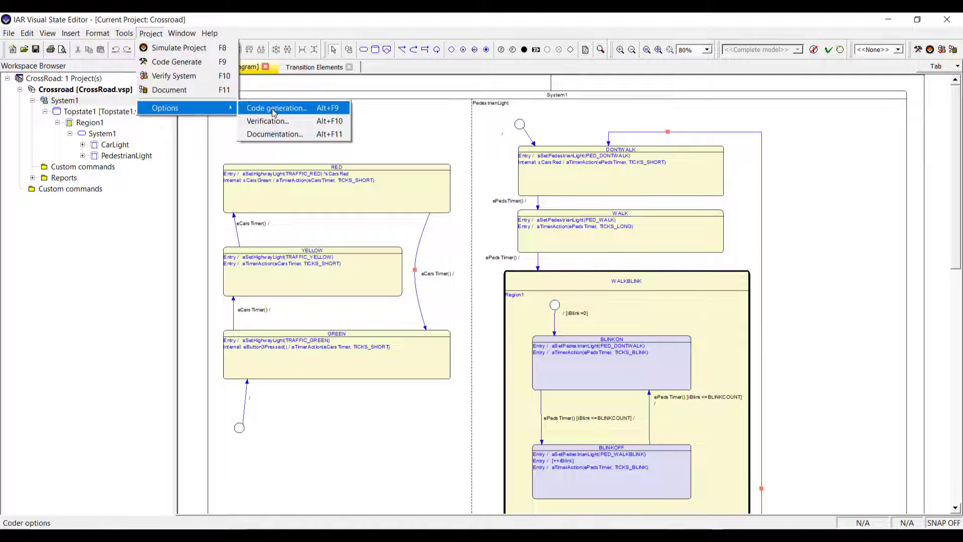
{"action": "left_click", "coordinate": [276, 107]}
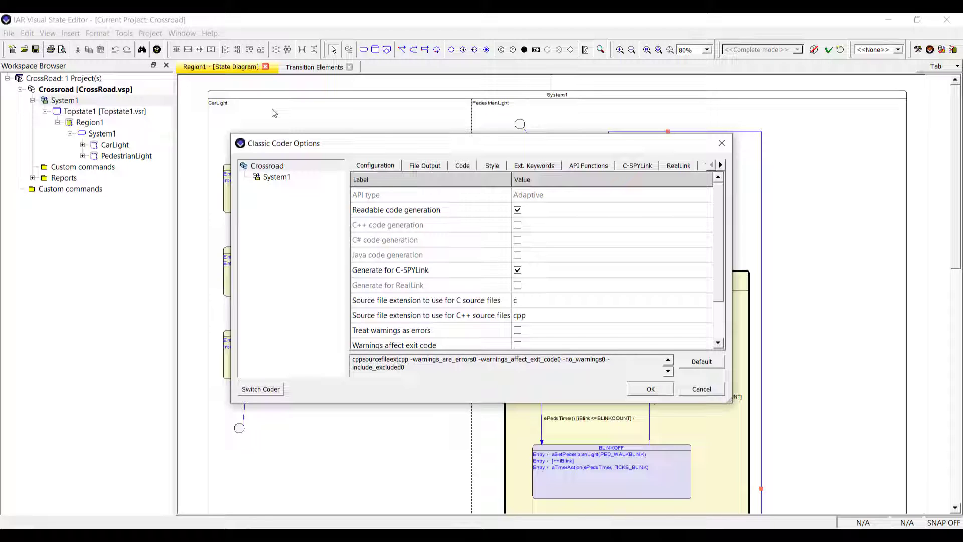
{"action": "mouse_move", "coordinate": [384, 161]}
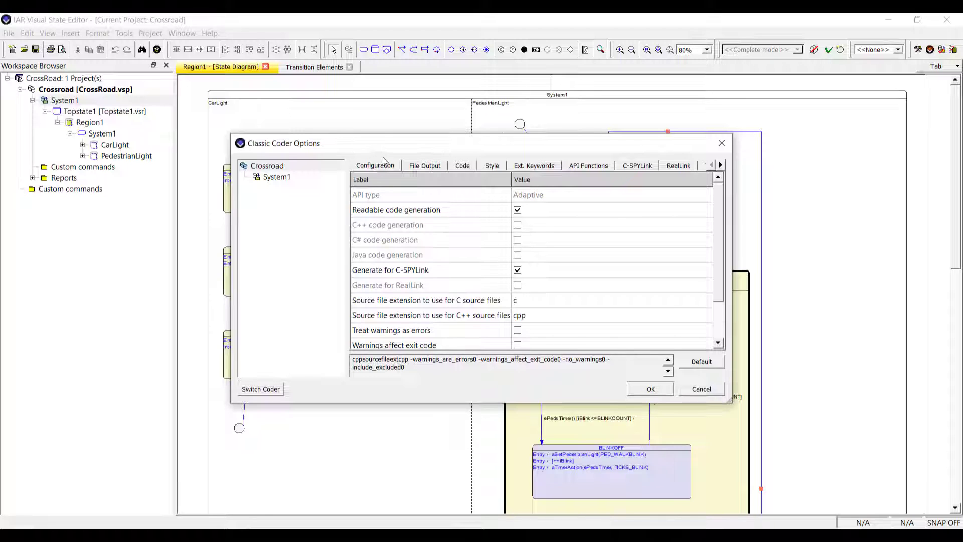
{"action": "mouse_move", "coordinate": [368, 235]}
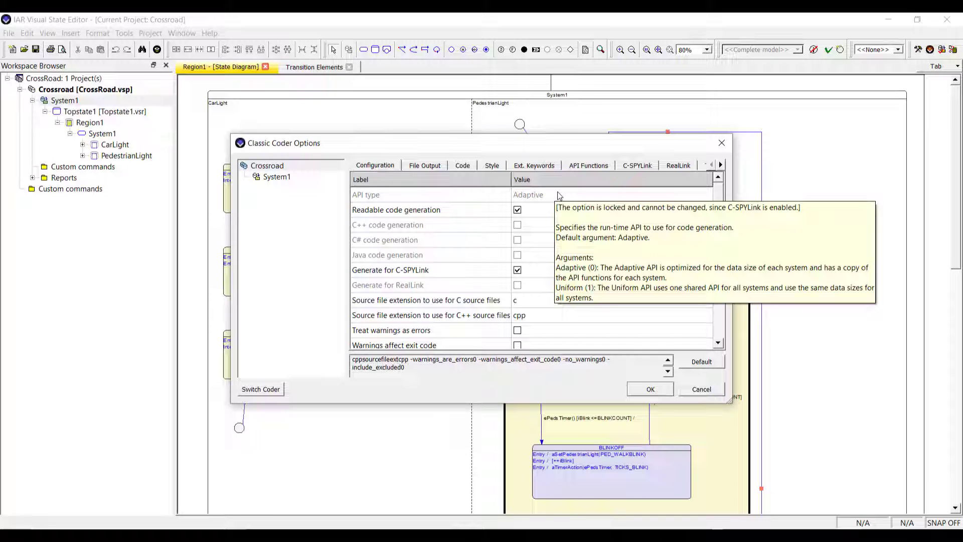
{"action": "mouse_move", "coordinate": [614, 350]}
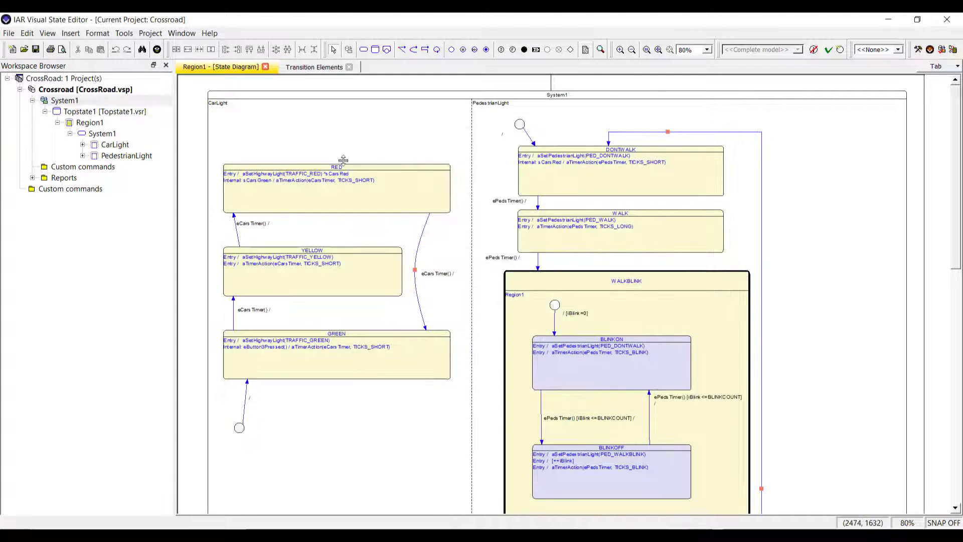
Generate code for System1 and confirm the Coder log reports 0 errors and 0 warnings.
{"action": "left_click", "coordinate": [150, 33]}
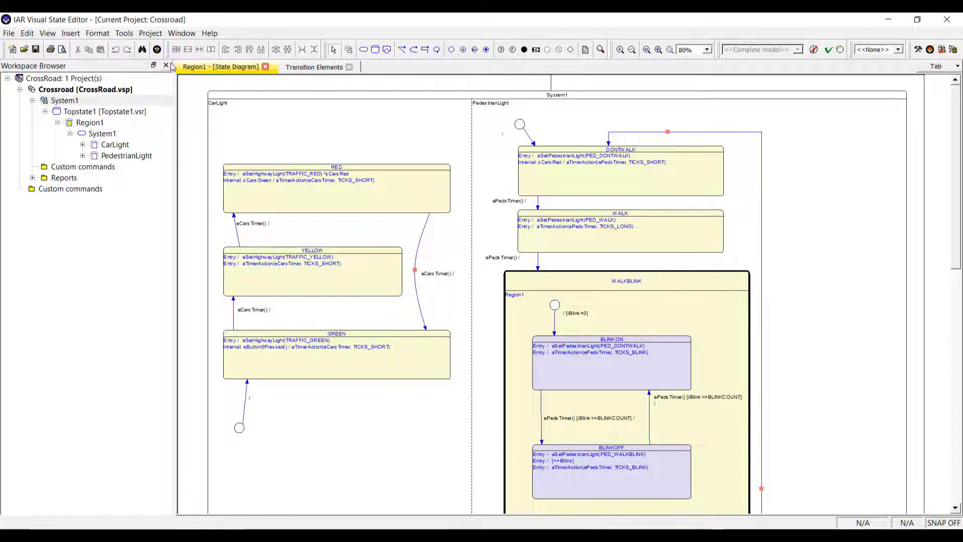
{"action": "left_click", "coordinate": [311, 273]}
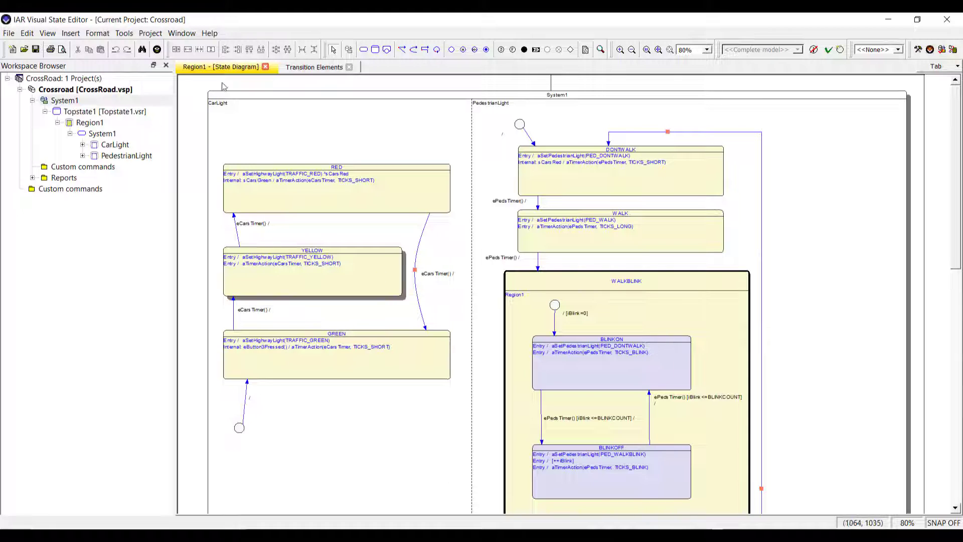
{"action": "left_click", "coordinate": [150, 33]}
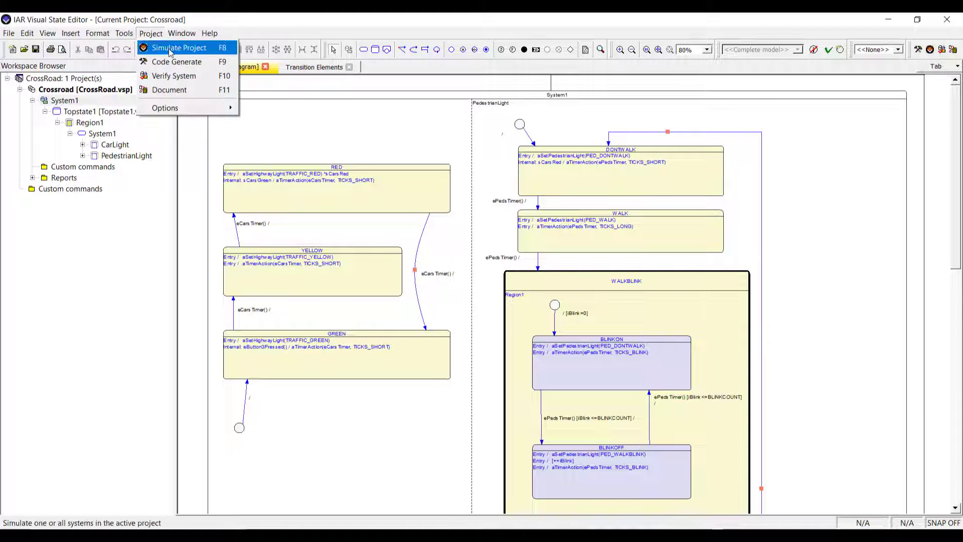
{"action": "left_click", "coordinate": [47, 33]}
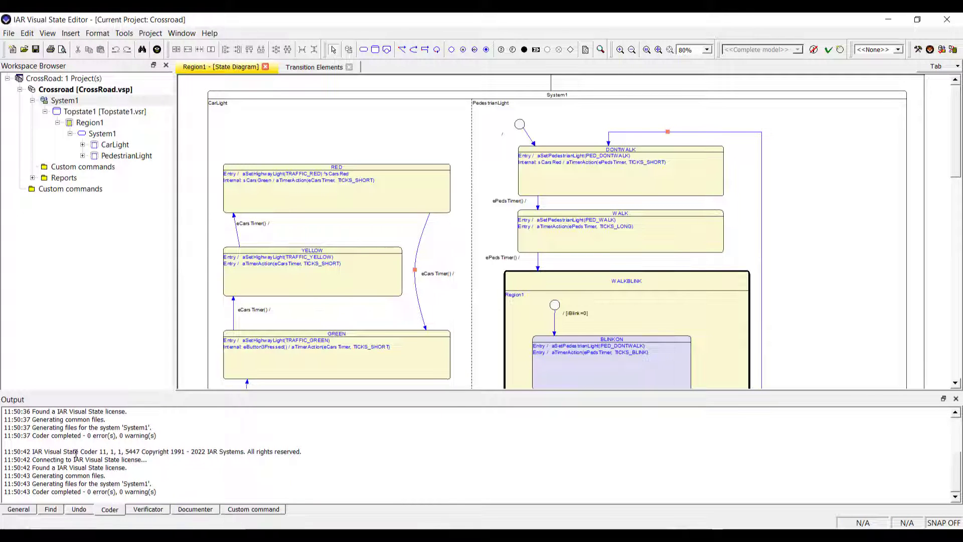
{"action": "left_click_drag", "start_coordinate": [34, 451], "coordinate": [92, 459]}
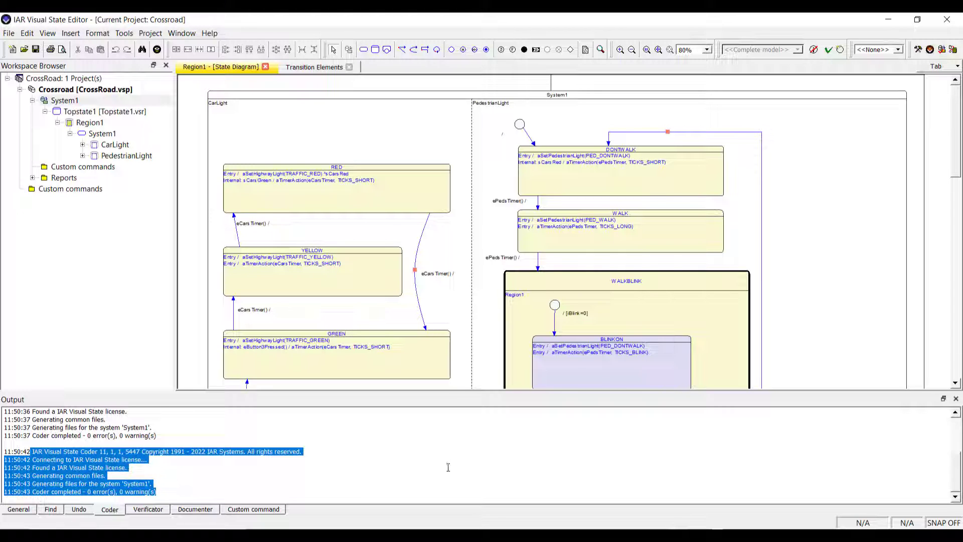
{"action": "left_click", "coordinate": [447, 467]}
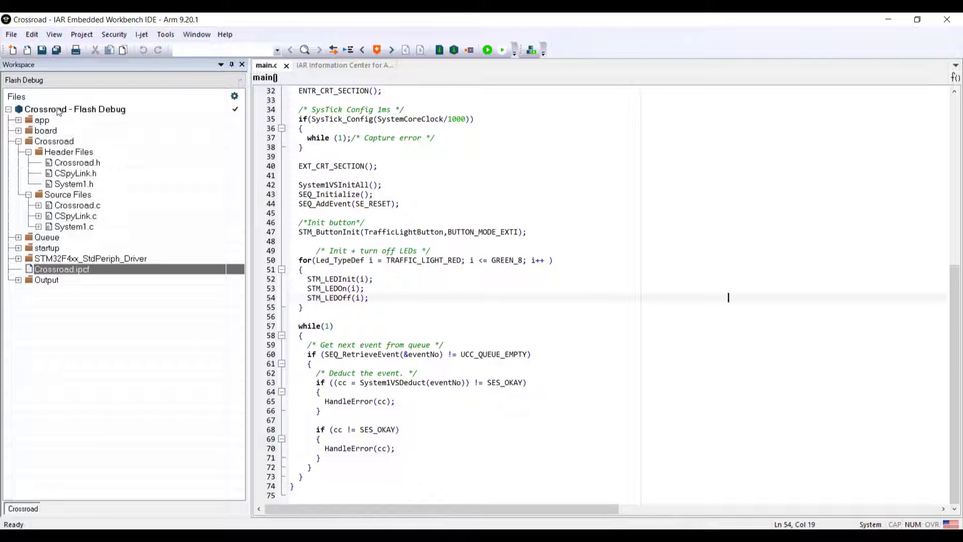
{"action": "left_click", "coordinate": [75, 109]}
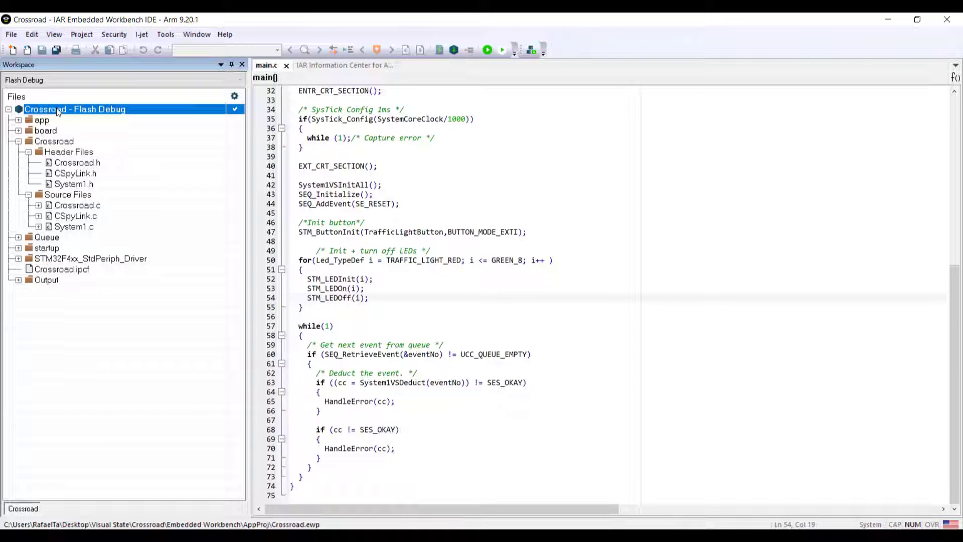
{"action": "right_click", "coordinate": [75, 109]}
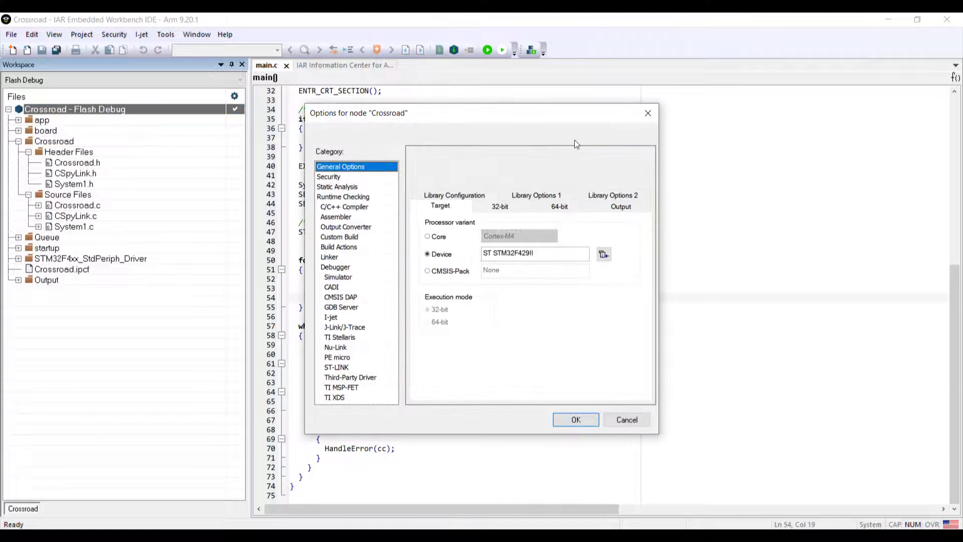
{"action": "left_click", "coordinate": [335, 266]}
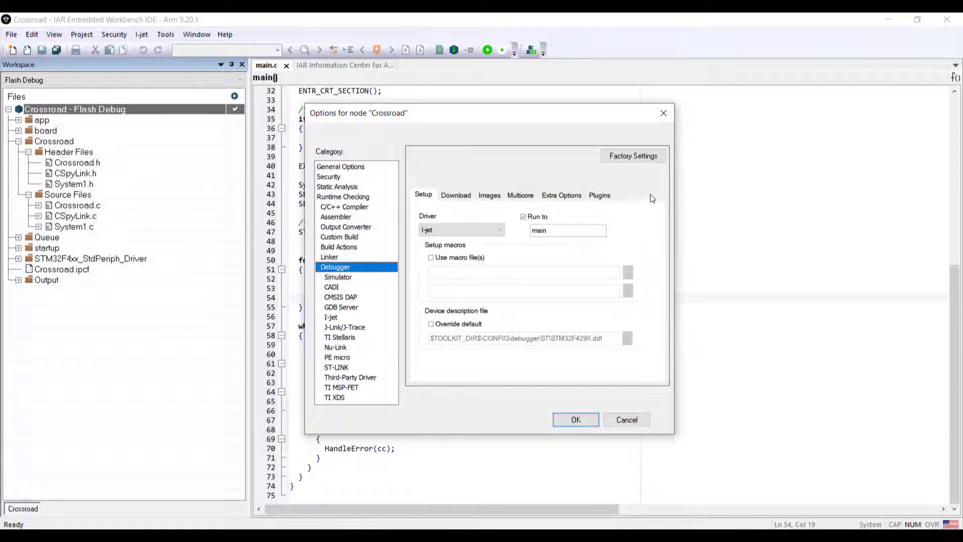
{"action": "left_click", "coordinate": [598, 195]}
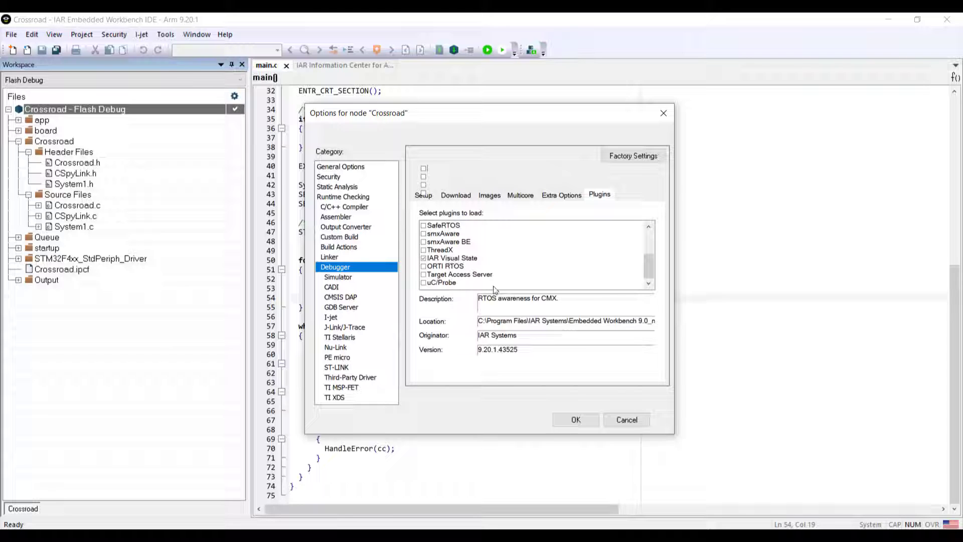
{"action": "left_click", "coordinate": [625, 420]}
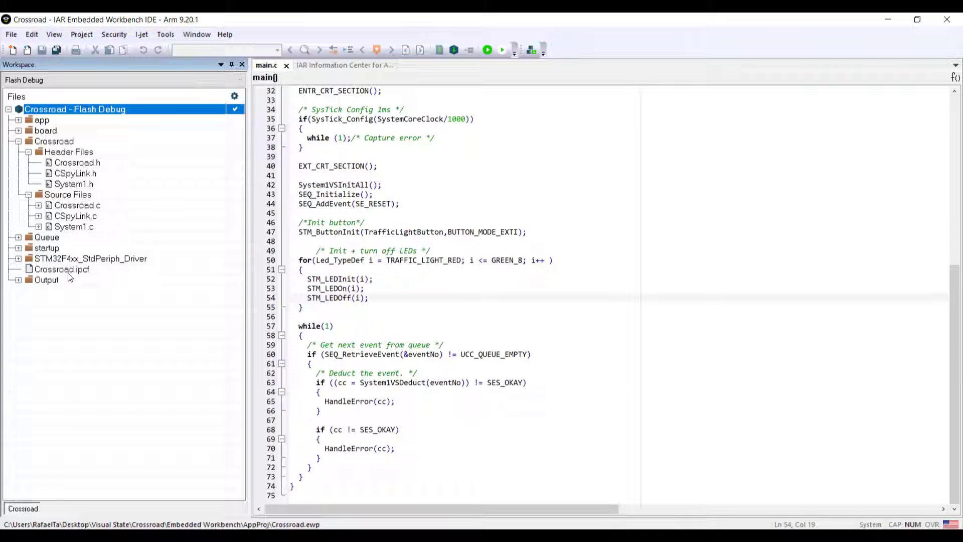
Select the Crossroad group and Make it, getting 0 errors and 0 warnings.
{"action": "left_click", "coordinate": [60, 268]}
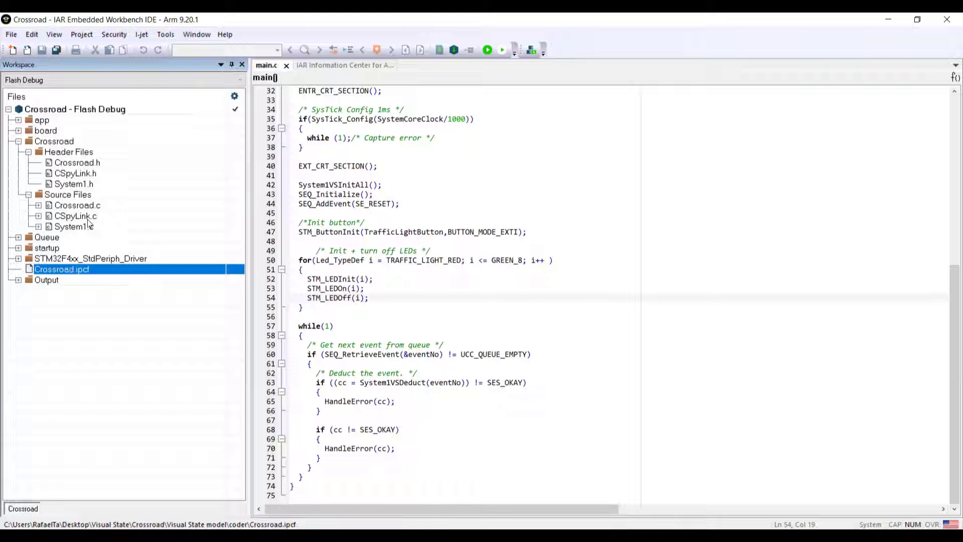
{"action": "left_click", "coordinate": [54, 140]}
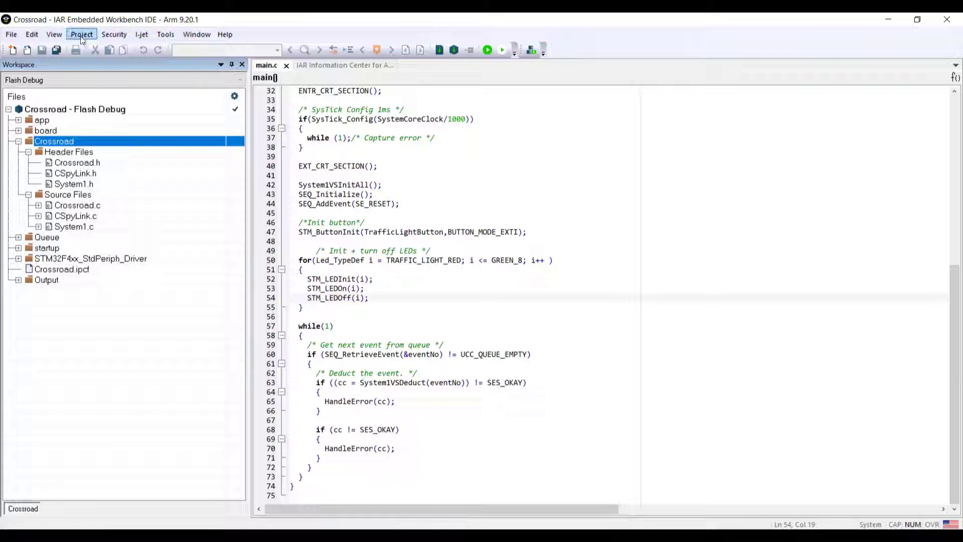
{"action": "left_click", "coordinate": [81, 34]}
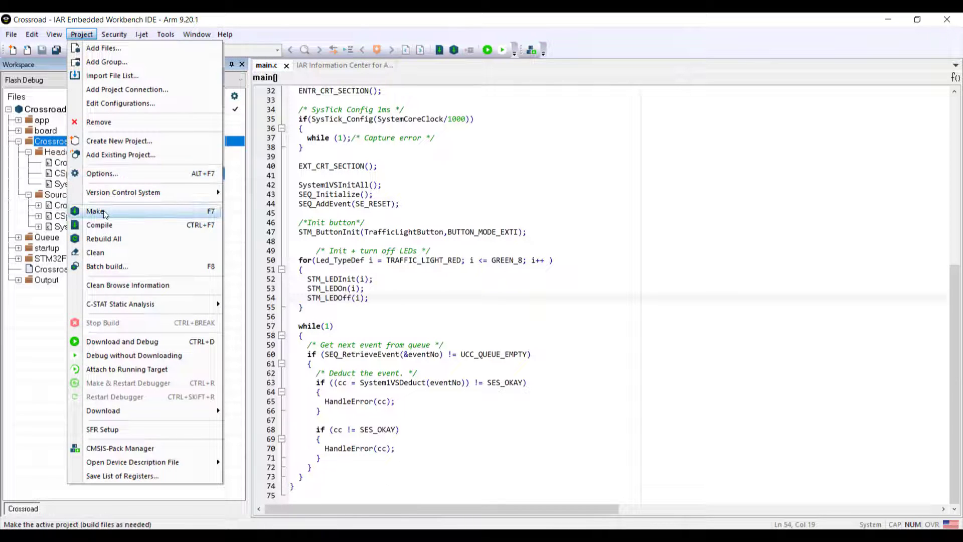
{"action": "left_click", "coordinate": [95, 210]}
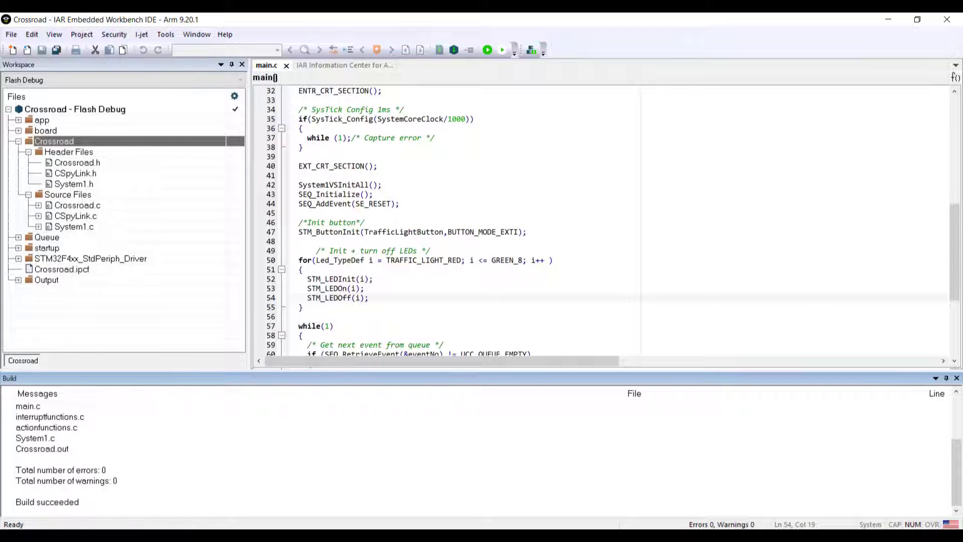
{"action": "scroll", "scroll_direction": "down", "scroll_amount": 3}
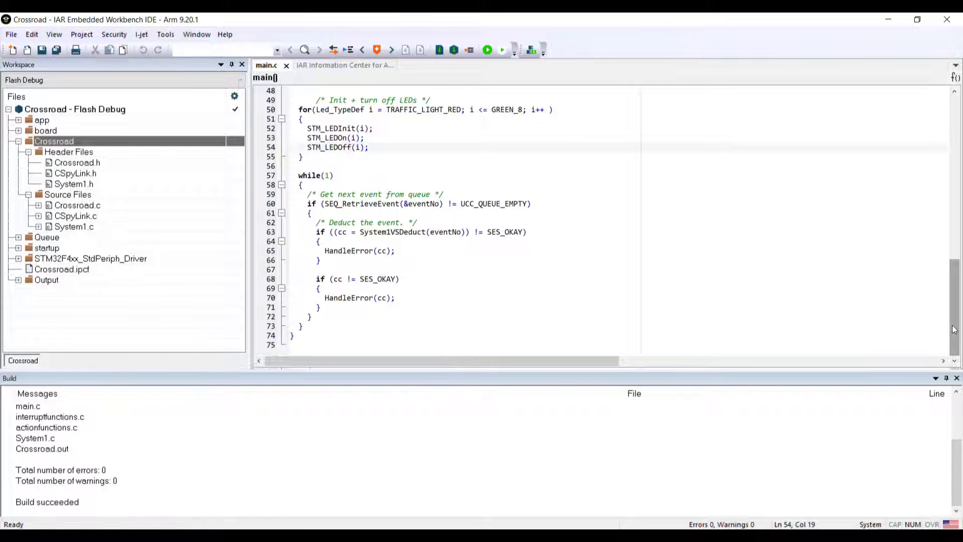
{"action": "scroll", "scroll_direction": "up", "scroll_amount": 3}
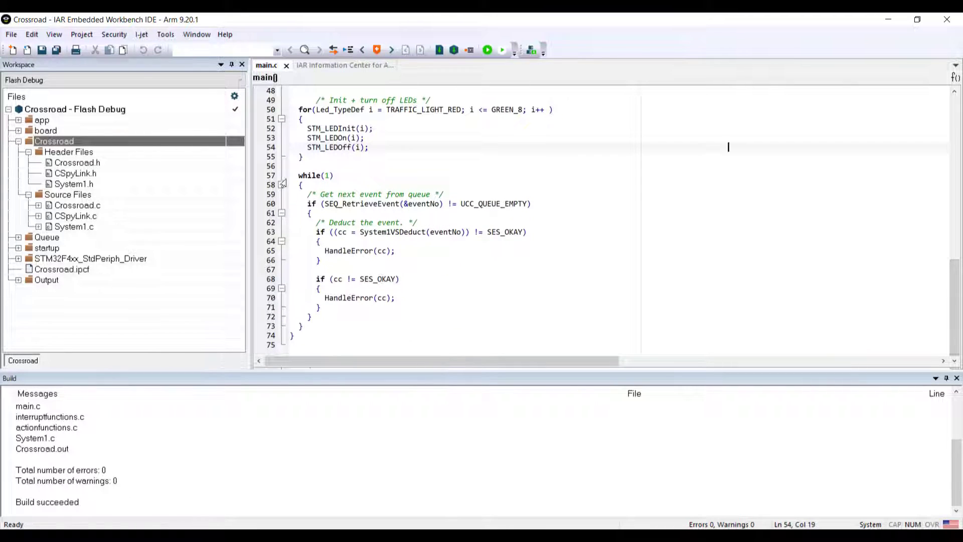
{"action": "left_click_drag", "start_coordinate": [299, 175], "coordinate": [392, 317]}
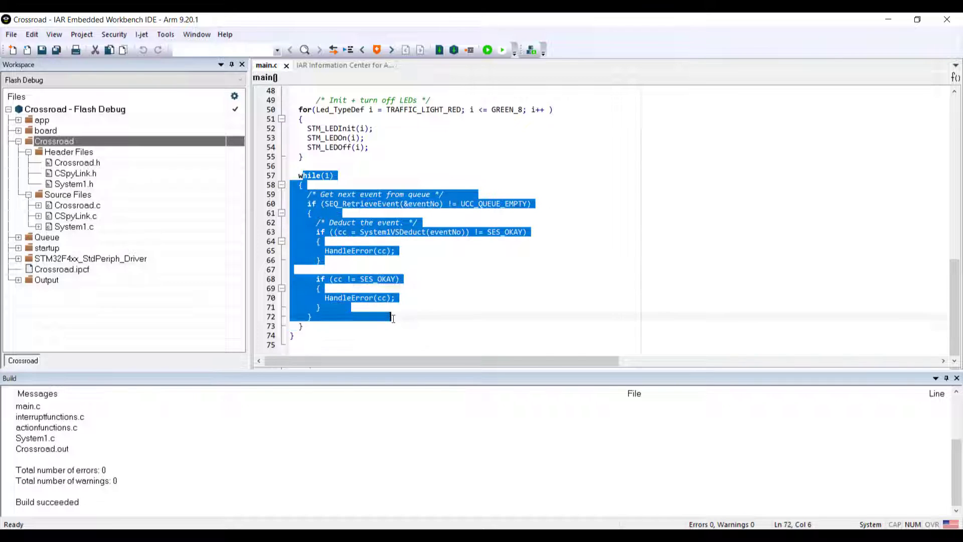
{"action": "left_click", "coordinate": [466, 282]}
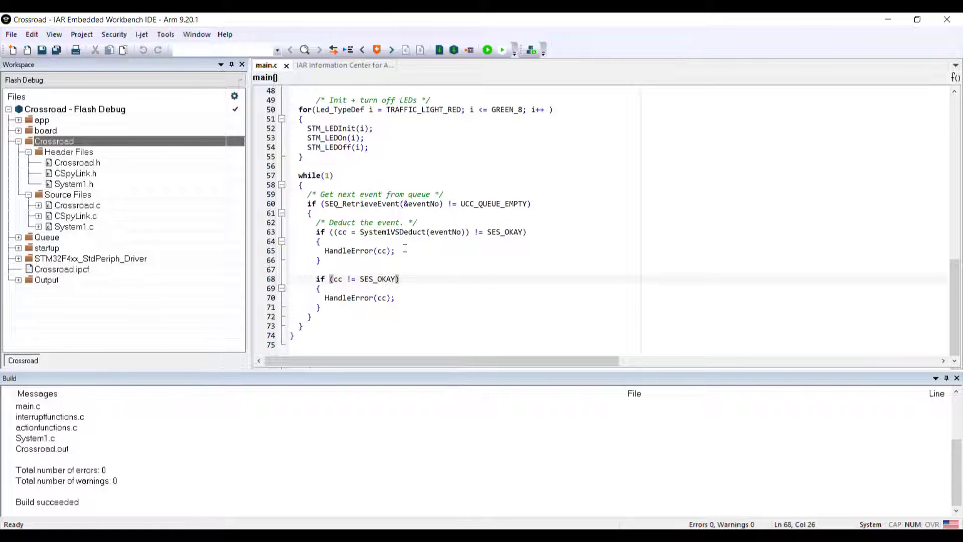
{"action": "mouse_move", "coordinate": [339, 312]}
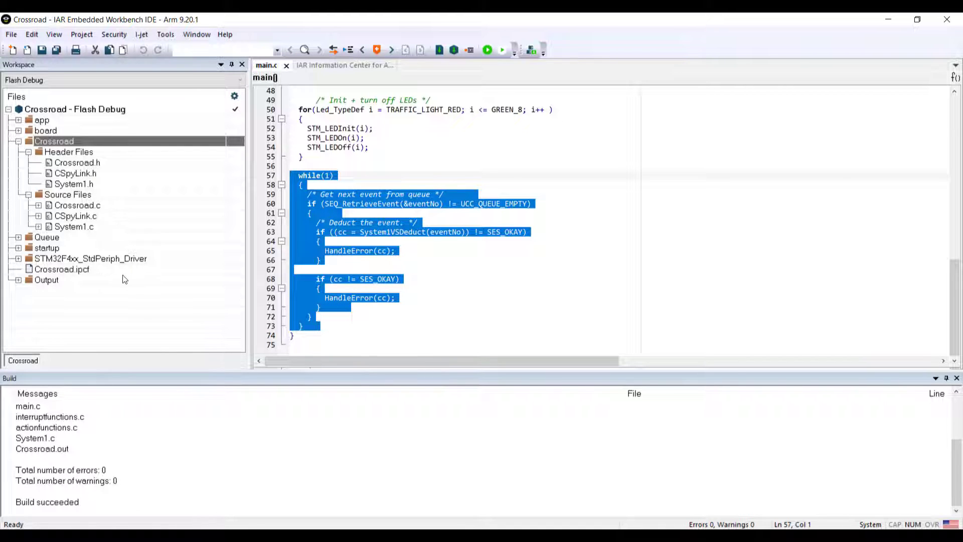
{"action": "left_click", "coordinate": [90, 258]}
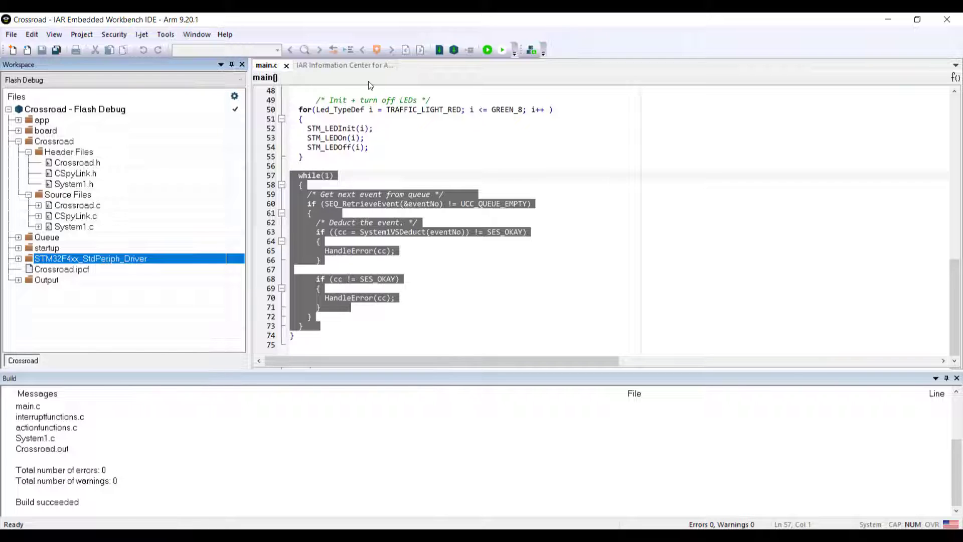
{"action": "mouse_move", "coordinate": [487, 49]}
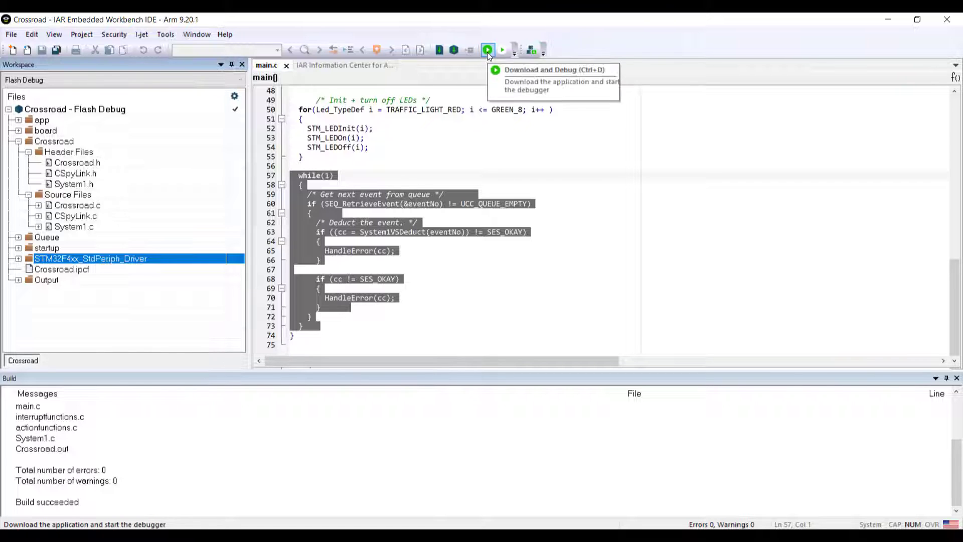
Download the Crossroad application and start debugging, halting at main with graphical animation.
{"action": "left_click", "coordinate": [487, 49]}
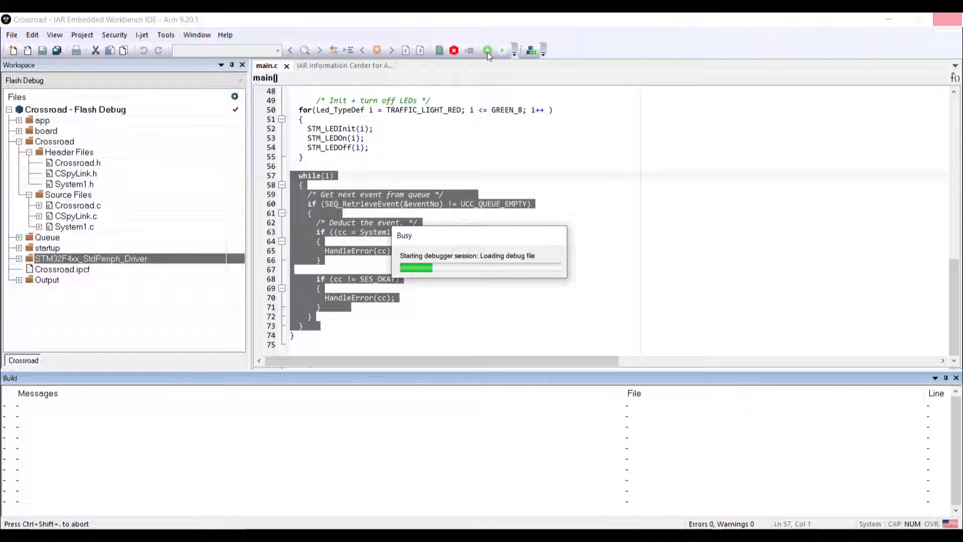
{"action": "left_click", "coordinate": [487, 50]}
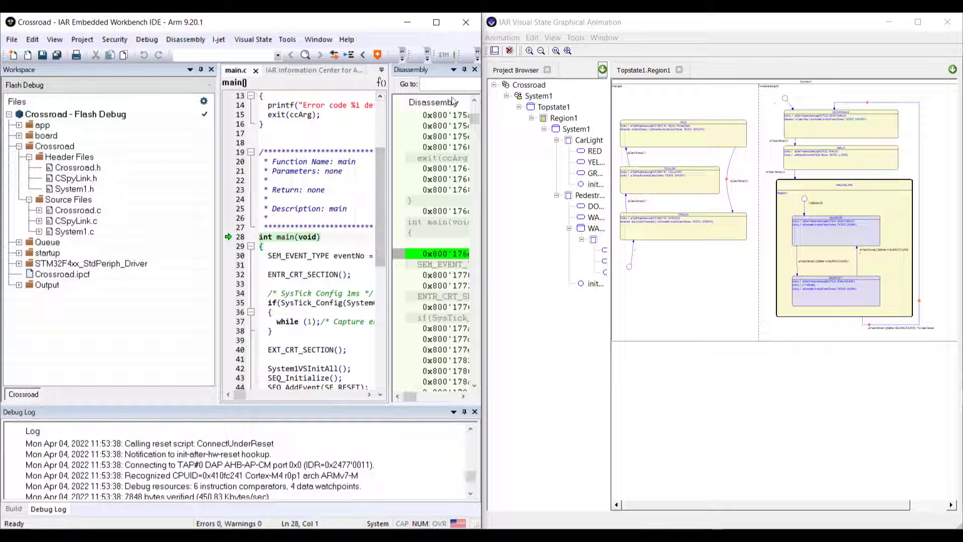
Open the Debug menu to reach the Go and stepping commands.
{"action": "left_click", "coordinate": [146, 39]}
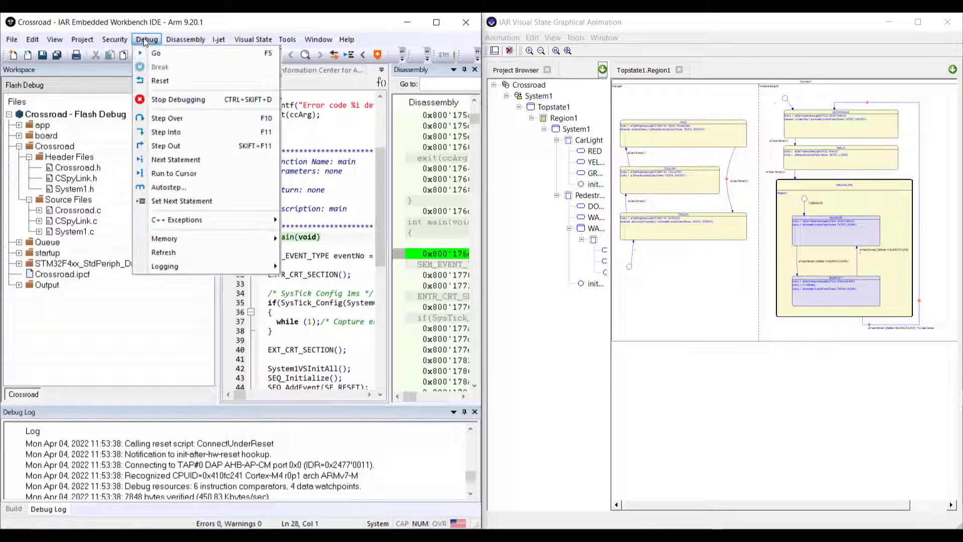
{"action": "mouse_move", "coordinate": [156, 52]}
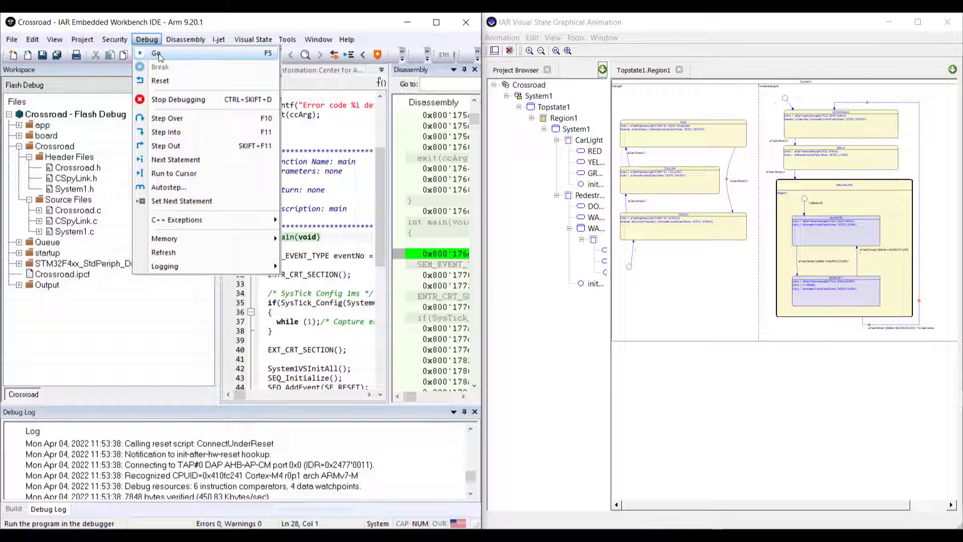